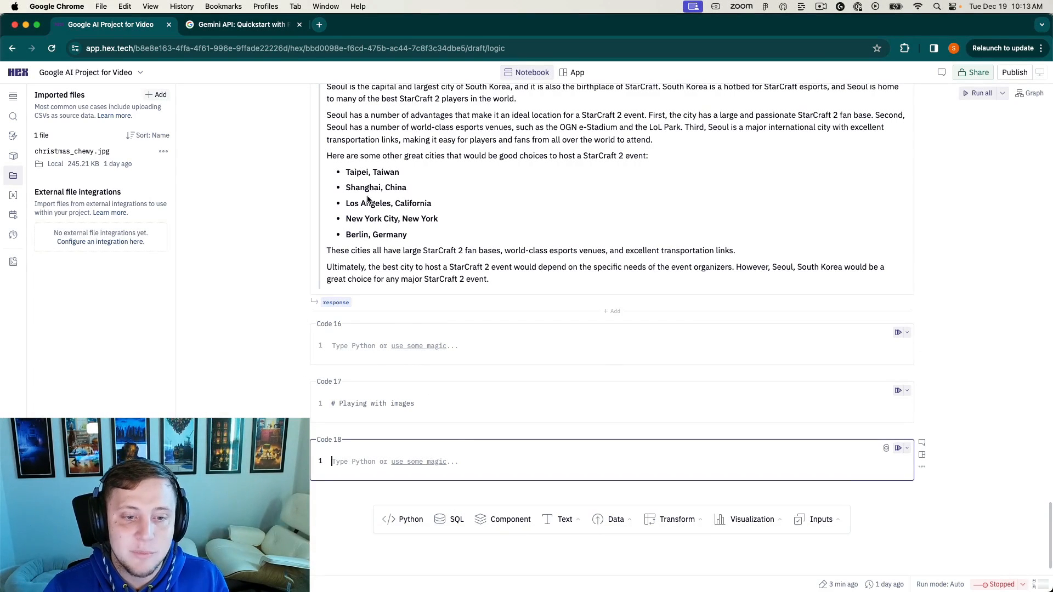
Paste the PIL image snippet into Code 18 and copy the christmas_chewy.jpg file name.
click(242, 24)
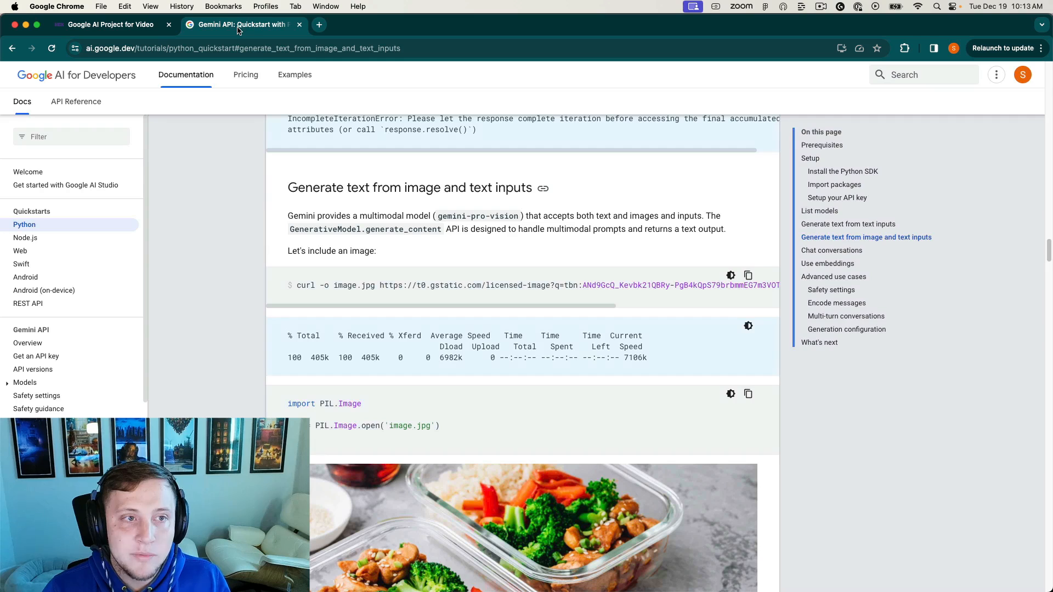
mouse_move(324, 397)
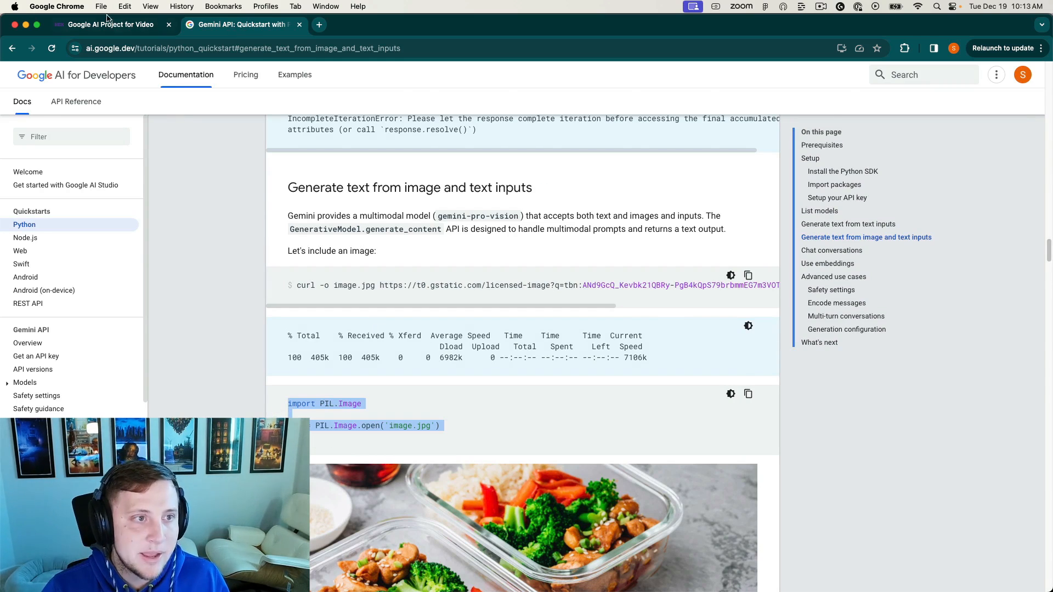
click(107, 24)
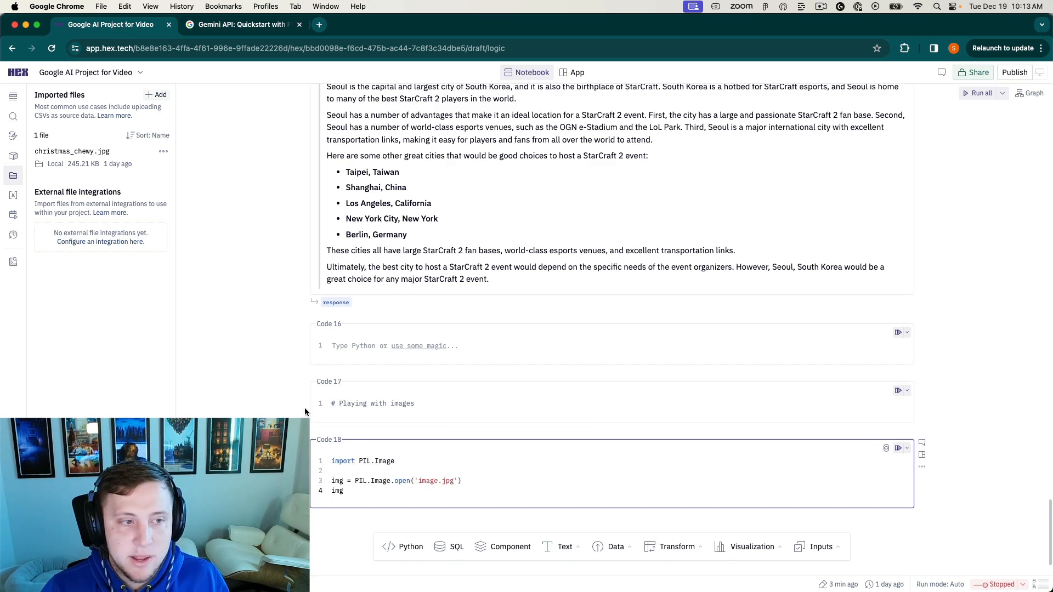
click(163, 152)
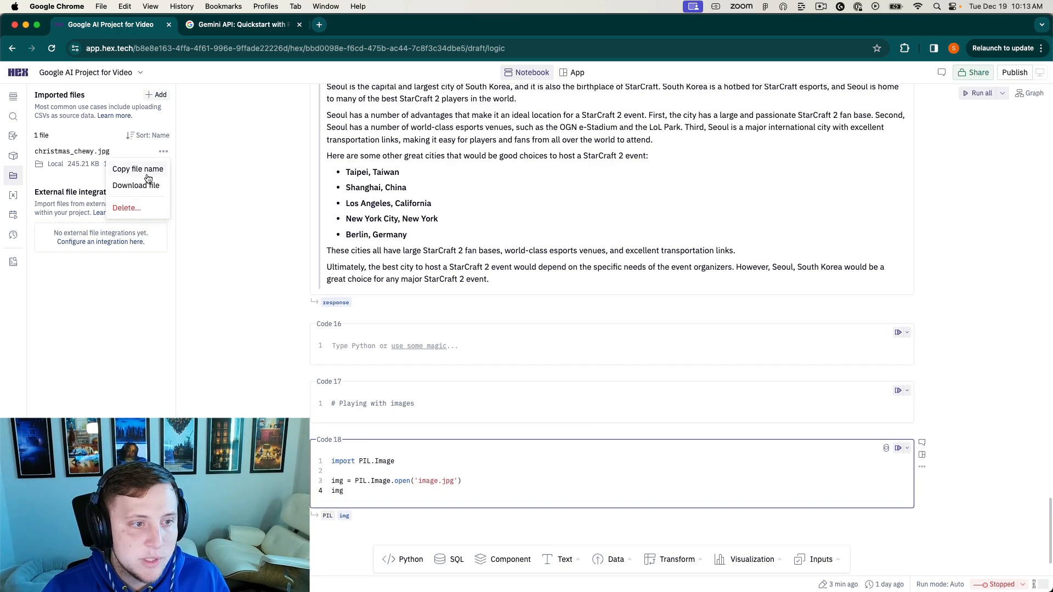
click(137, 169)
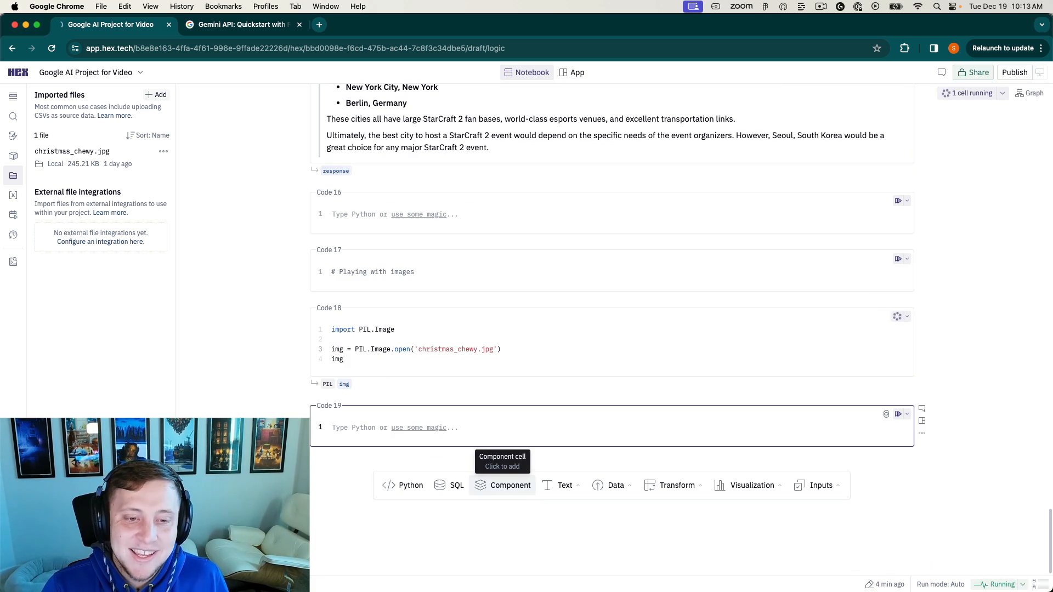
click(898, 316)
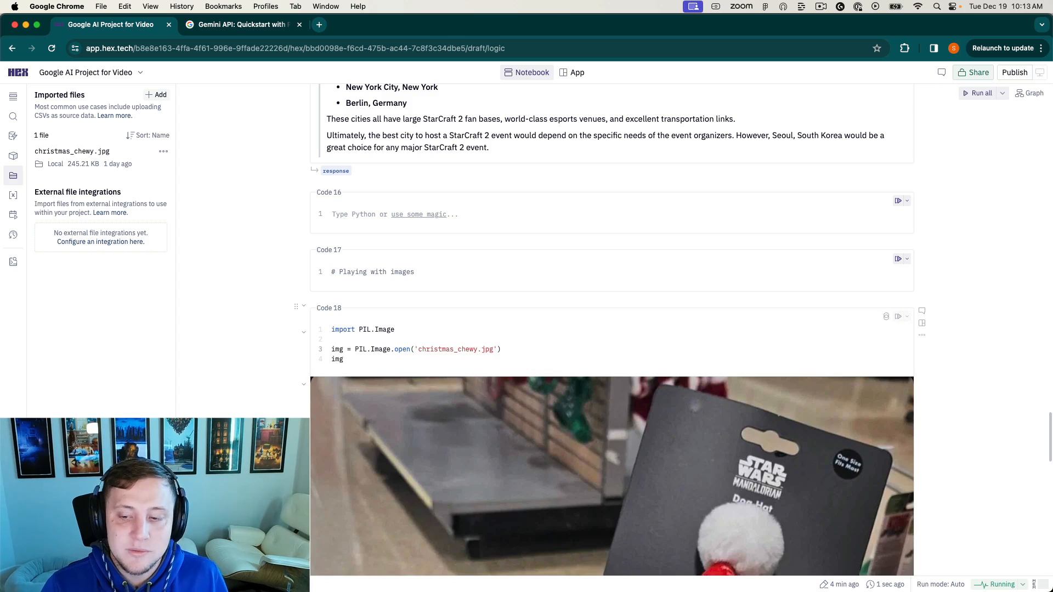
scroll(down, 3)
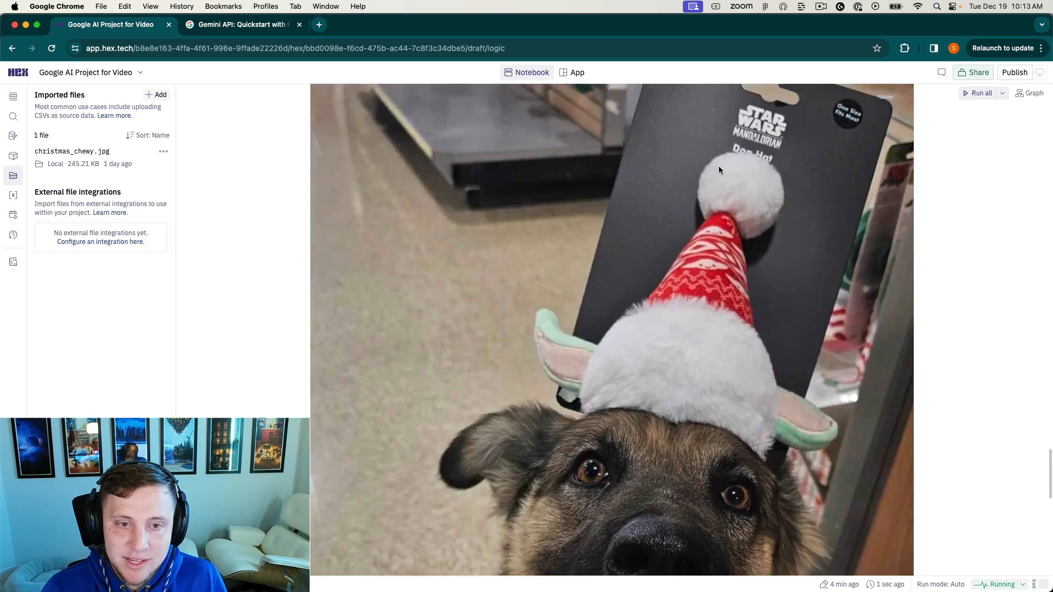
scroll(down, 3)
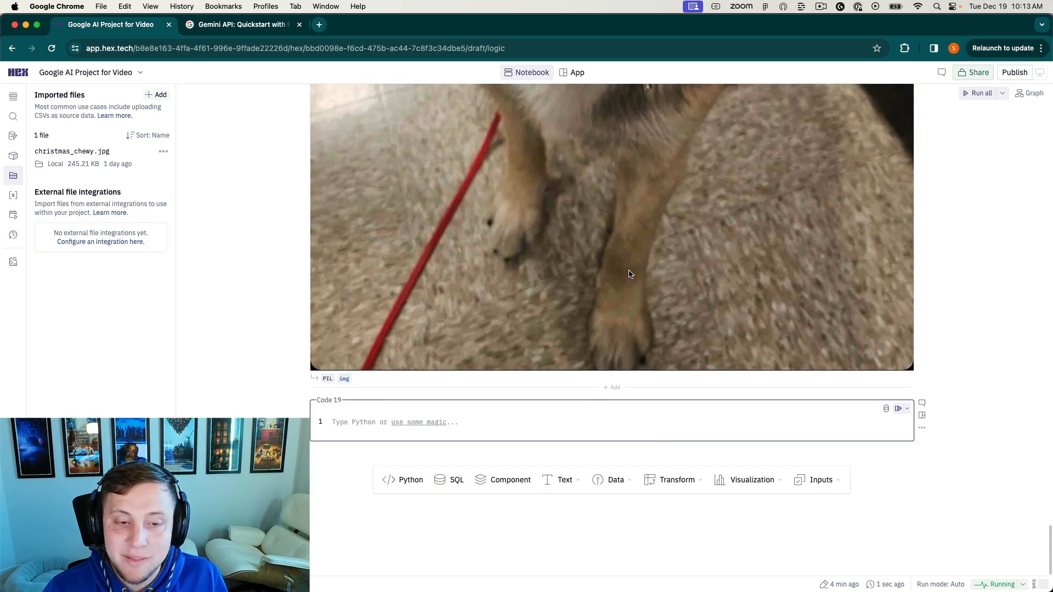
Add a cell creating model_photo = genai.GenerativeModel('gemini-pro-vision').
click(242, 24)
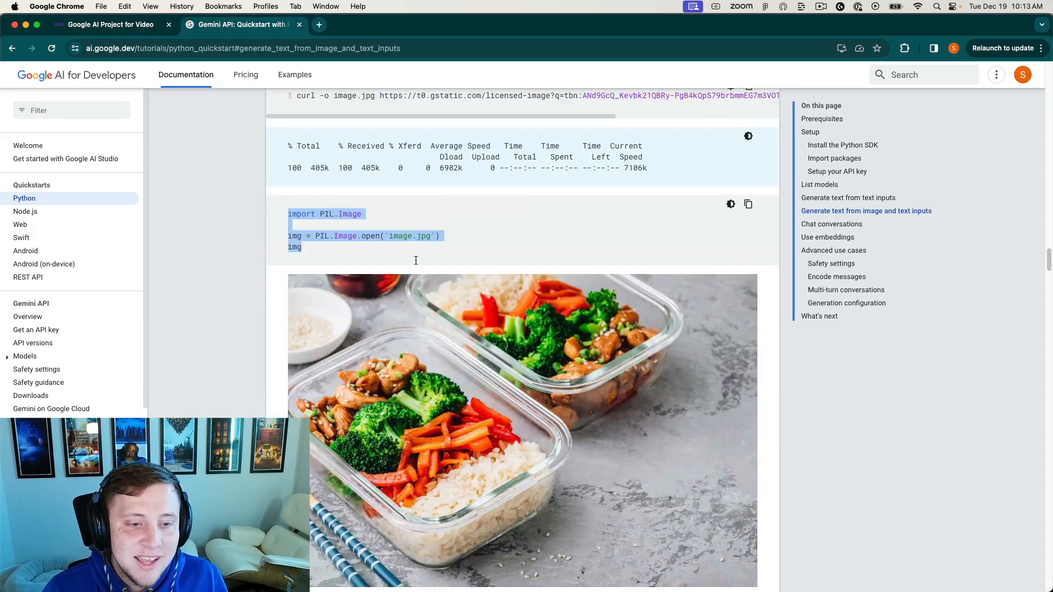
scroll(down, 3)
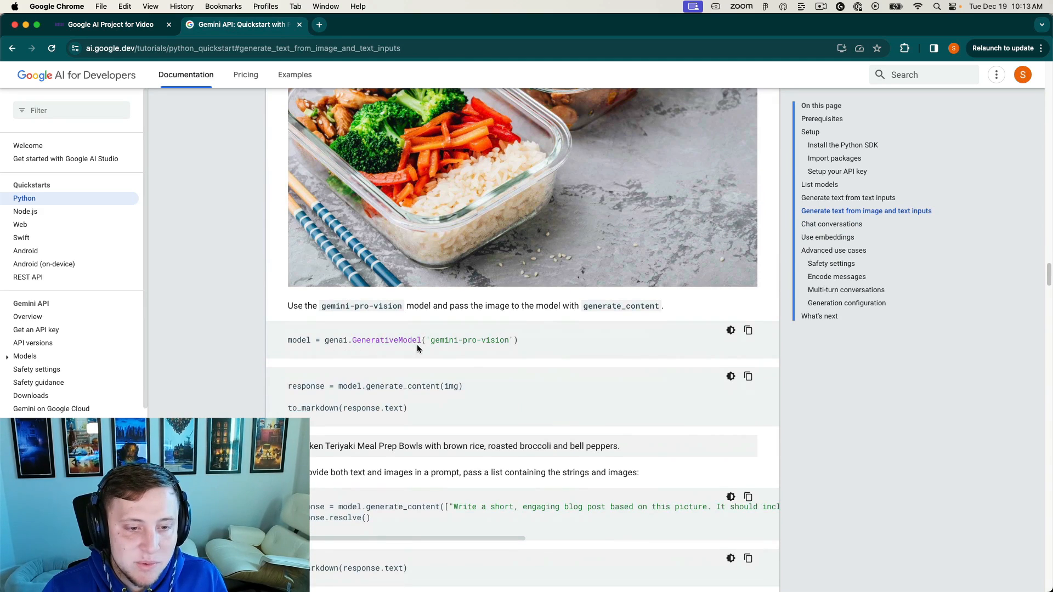
triple_click(403, 340)
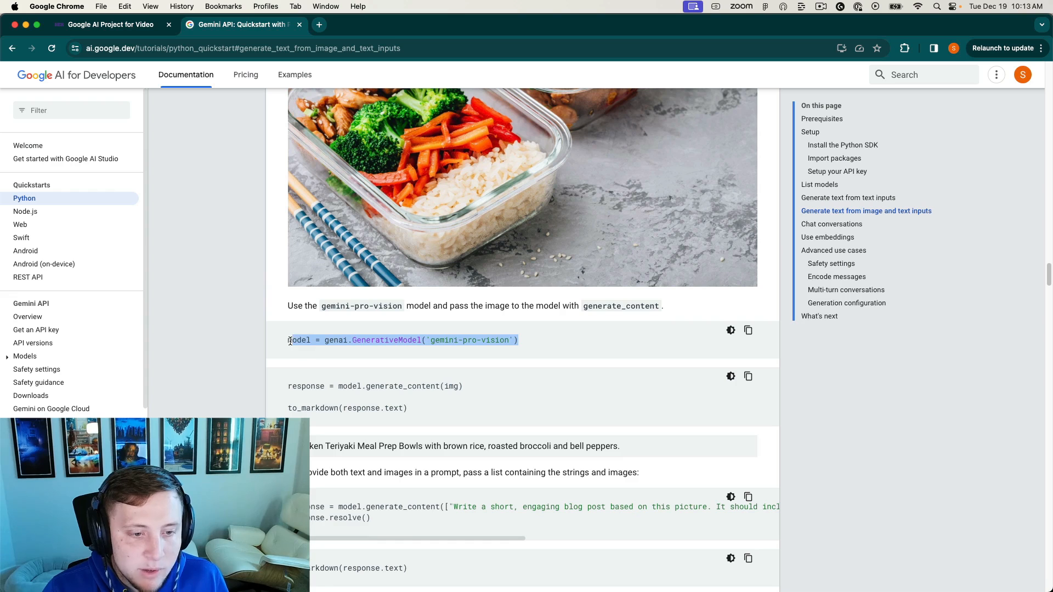
click(110, 25)
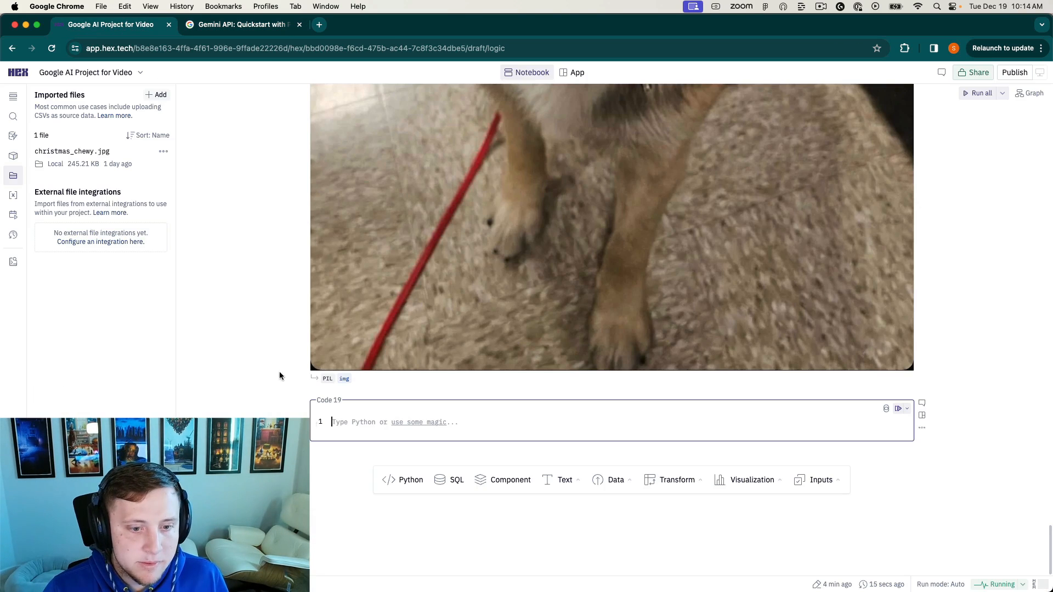
text(model = genai.GenerativeModel('gemini-pro-vision'))
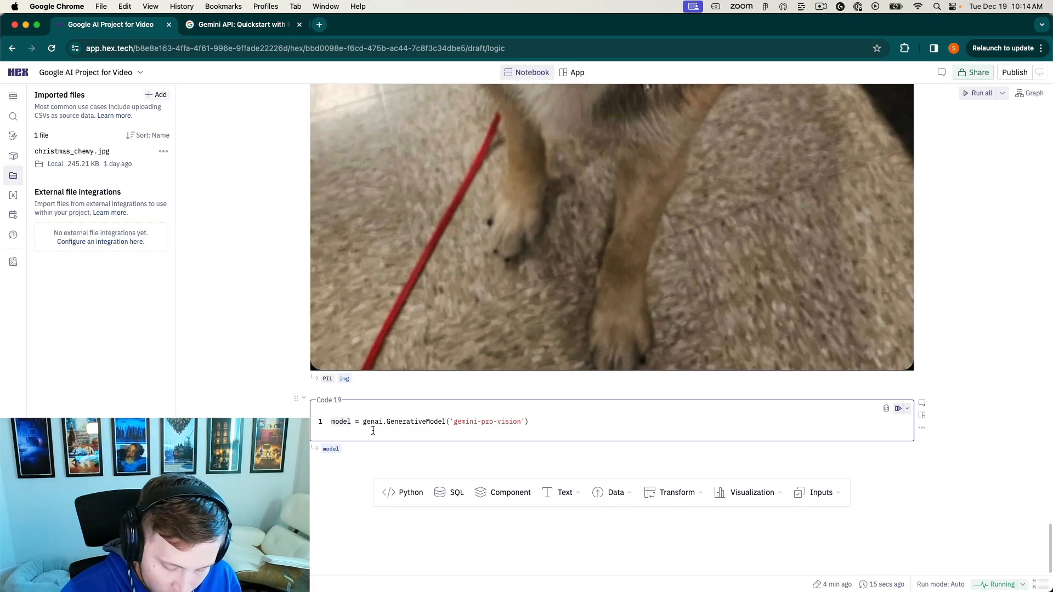
text(_photo)
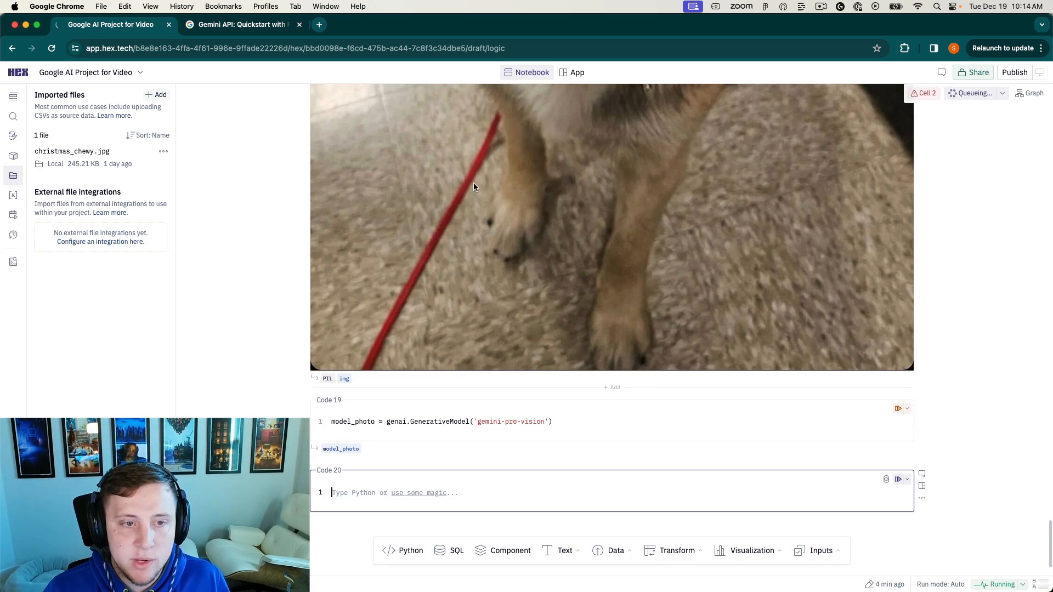
Bring the generate_content response snippet from the docs into Code 20.
click(242, 24)
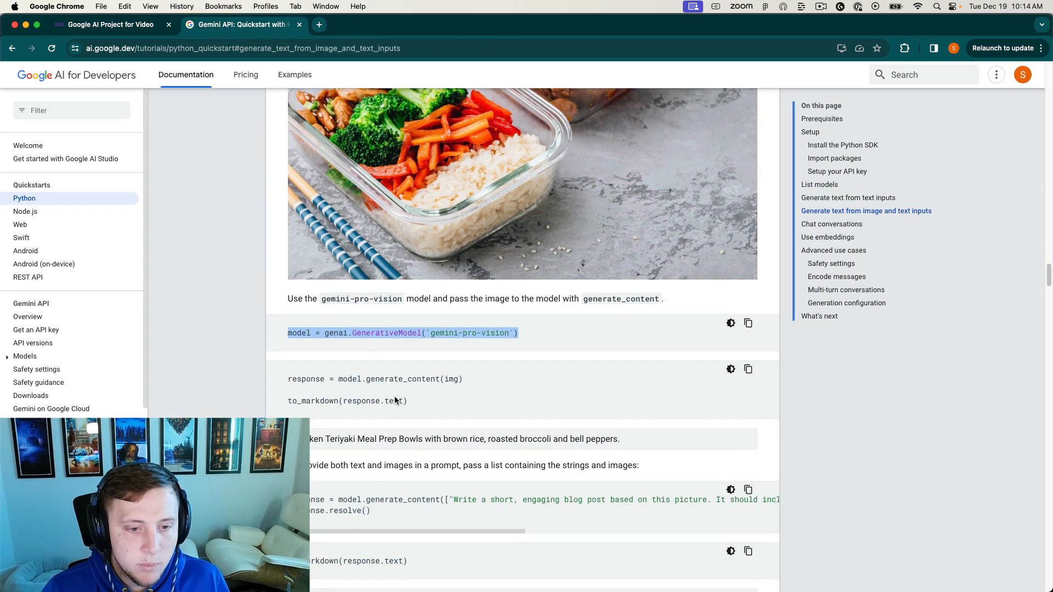
scroll(down, 3)
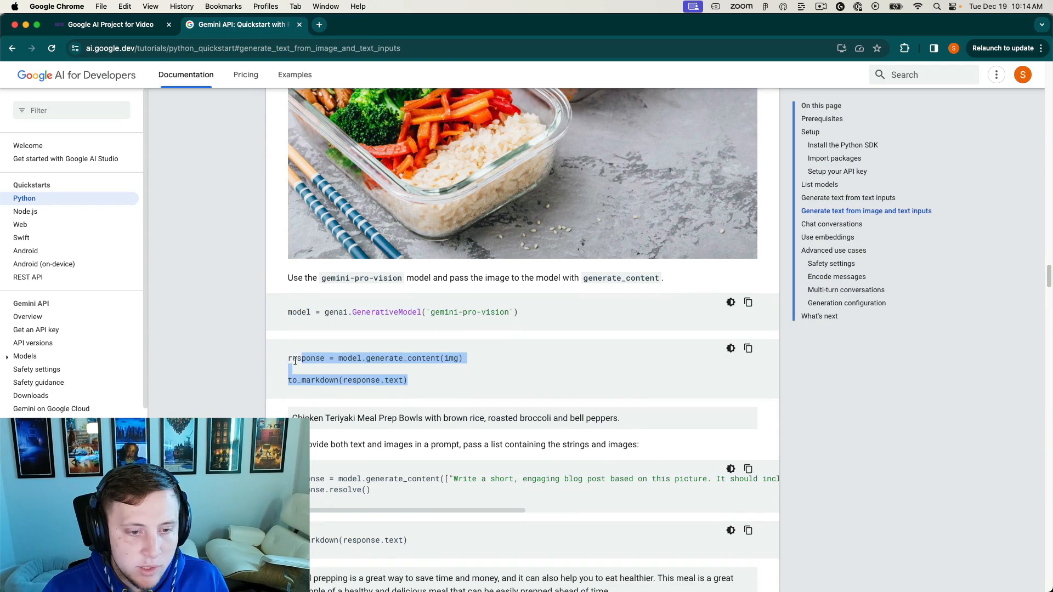
click(108, 24)
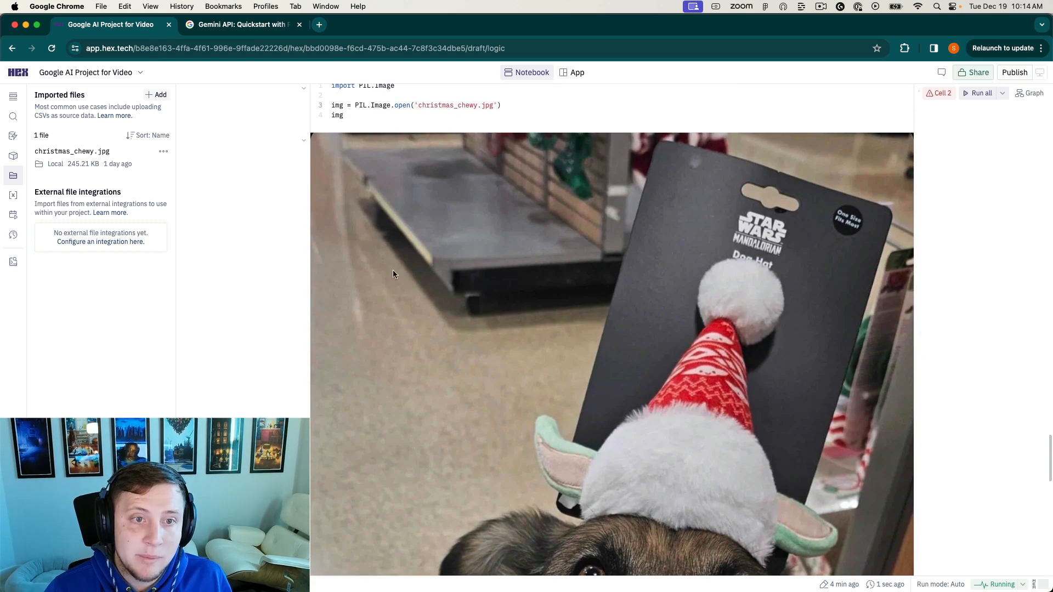
scroll(down, 3)
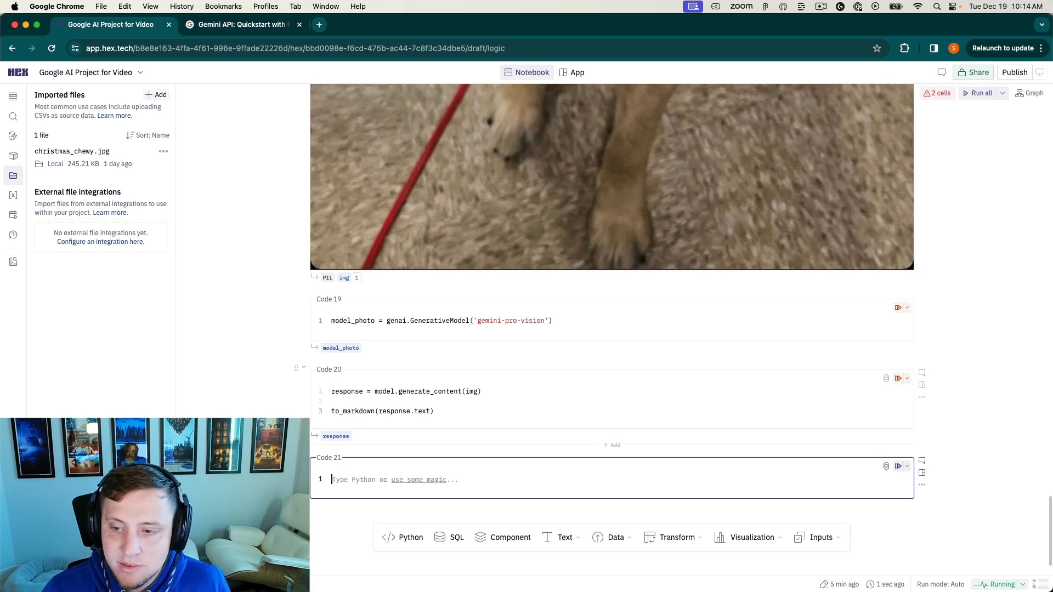
scroll(up, 3)
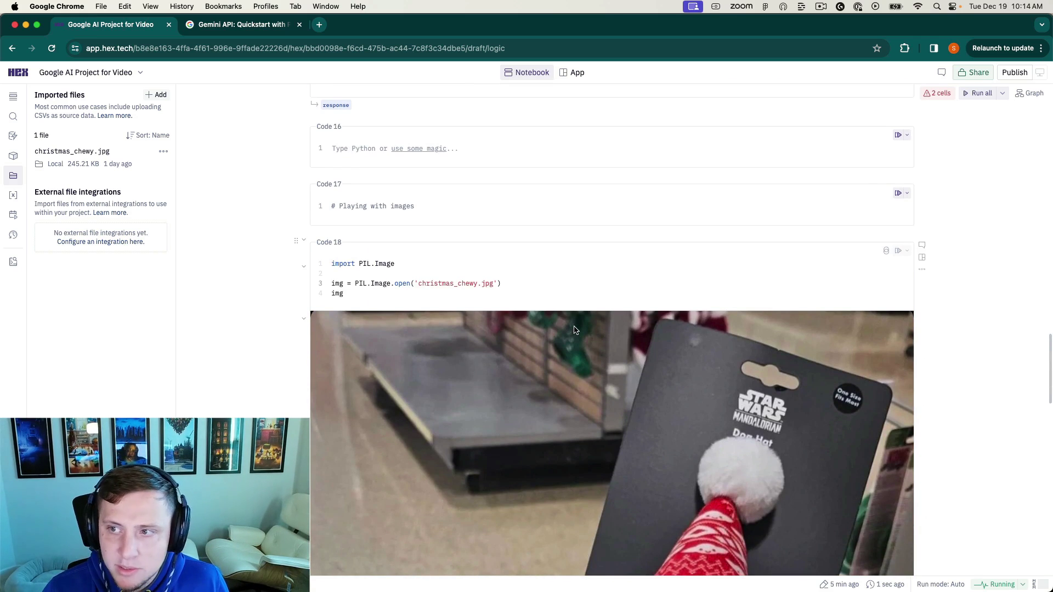
scroll(up, 3)
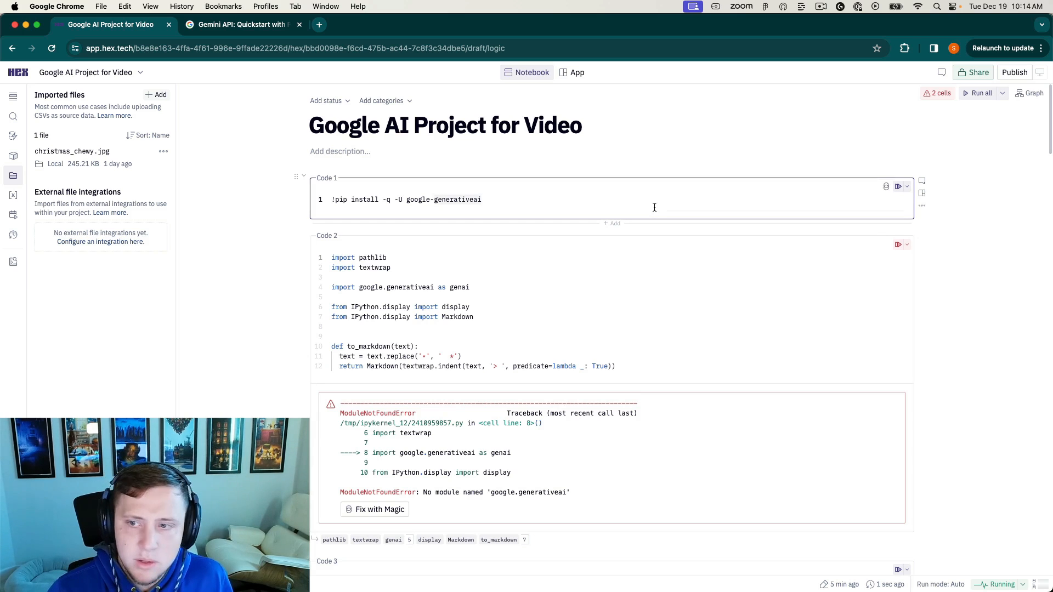
click(898, 186)
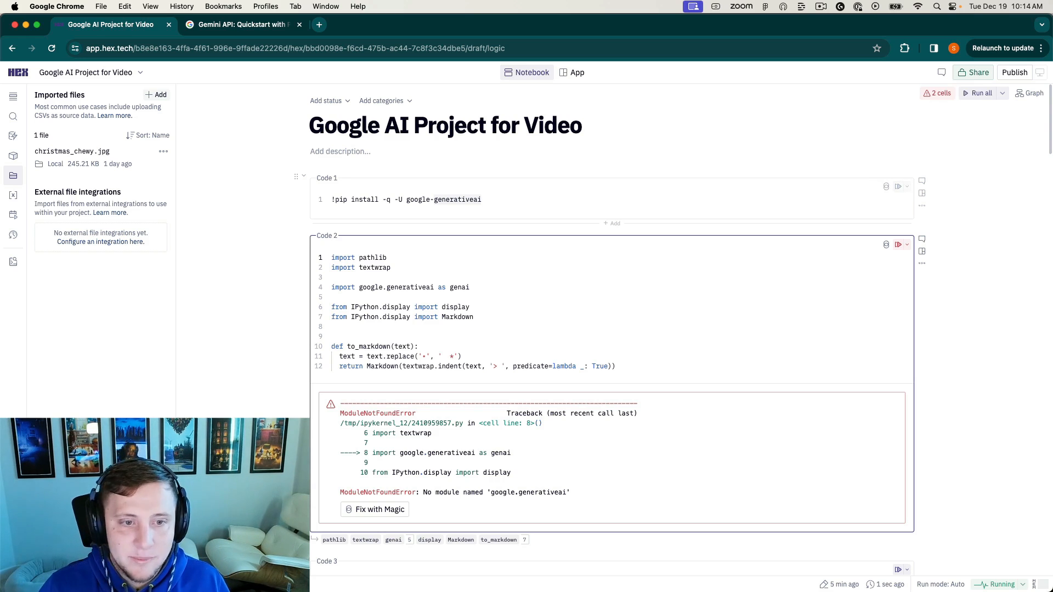
Stop the hanging StarCraft city-hosting chat cell from the kernel run options.
scroll(down, 3)
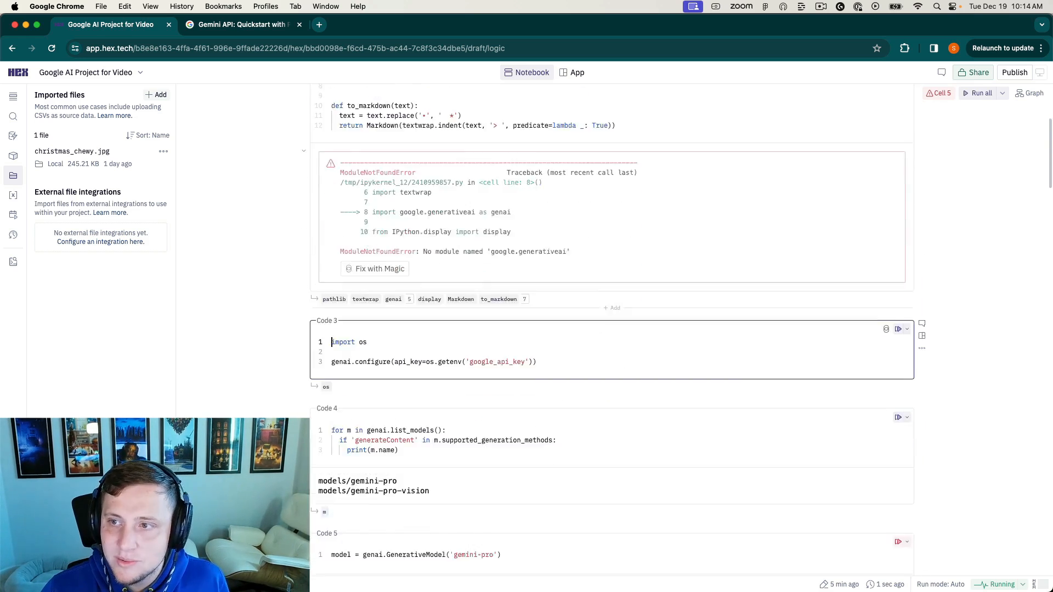
scroll(up, 3)
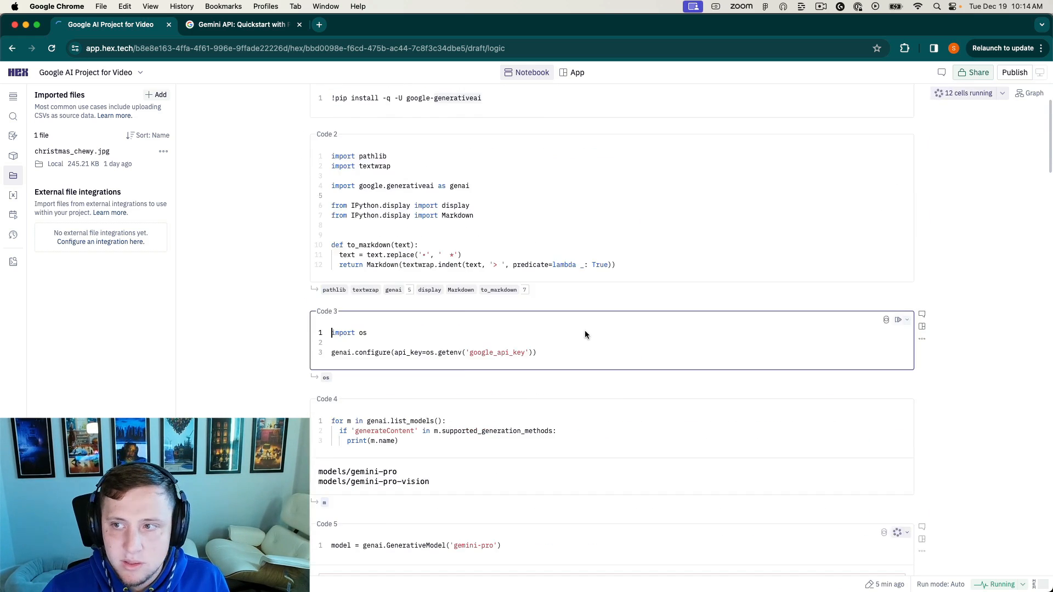
scroll(down, 3)
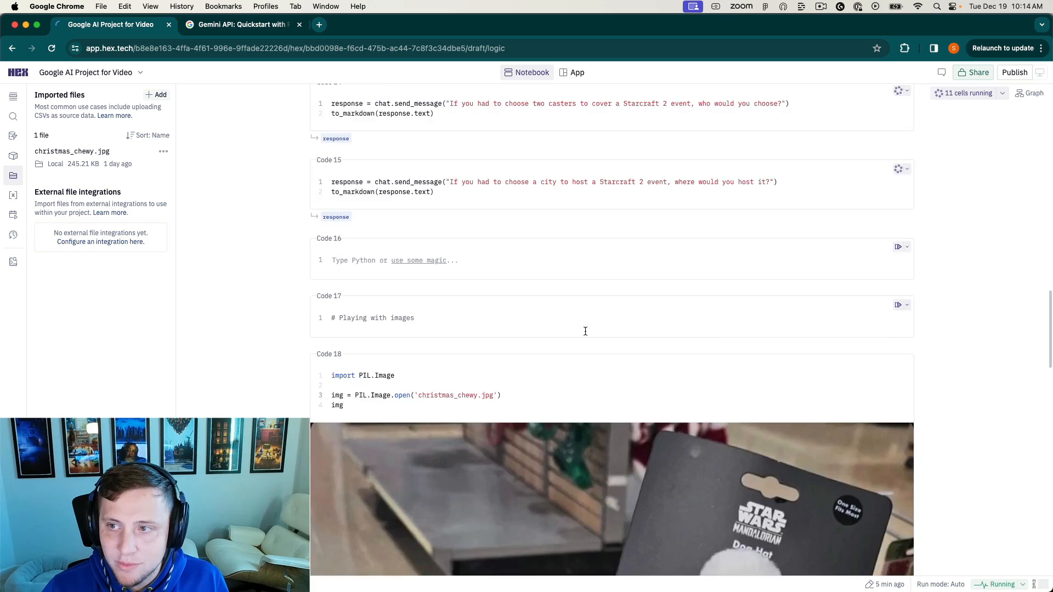
scroll(down, 3)
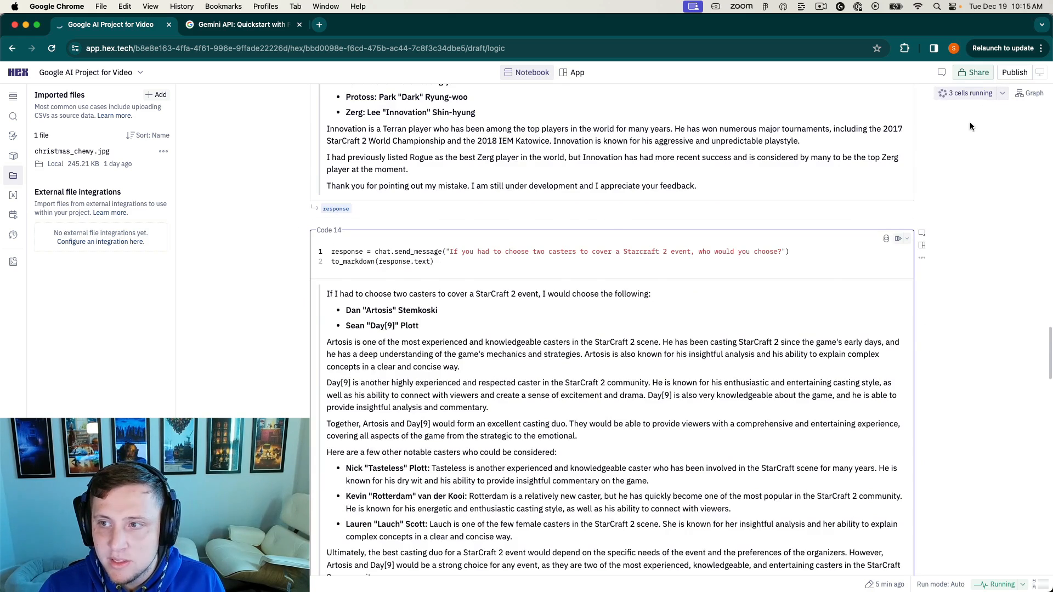
scroll(down, 3)
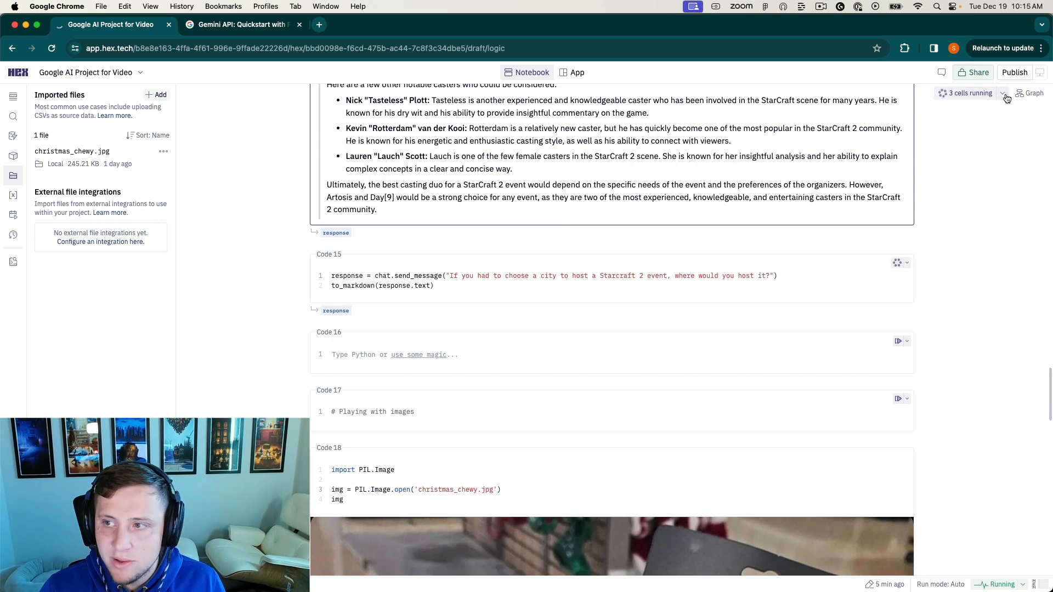
click(1003, 92)
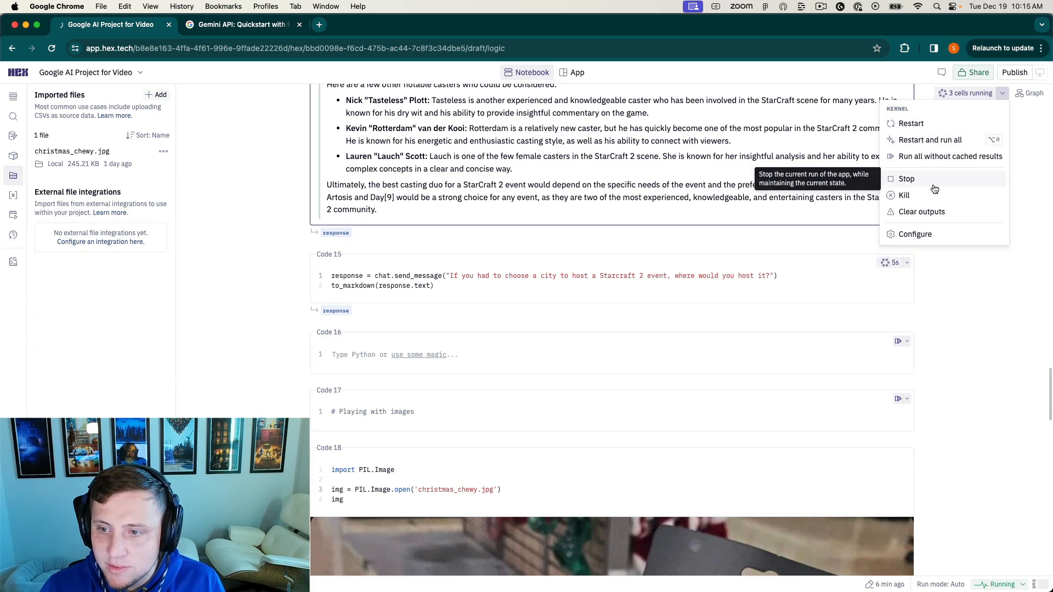
click(907, 178)
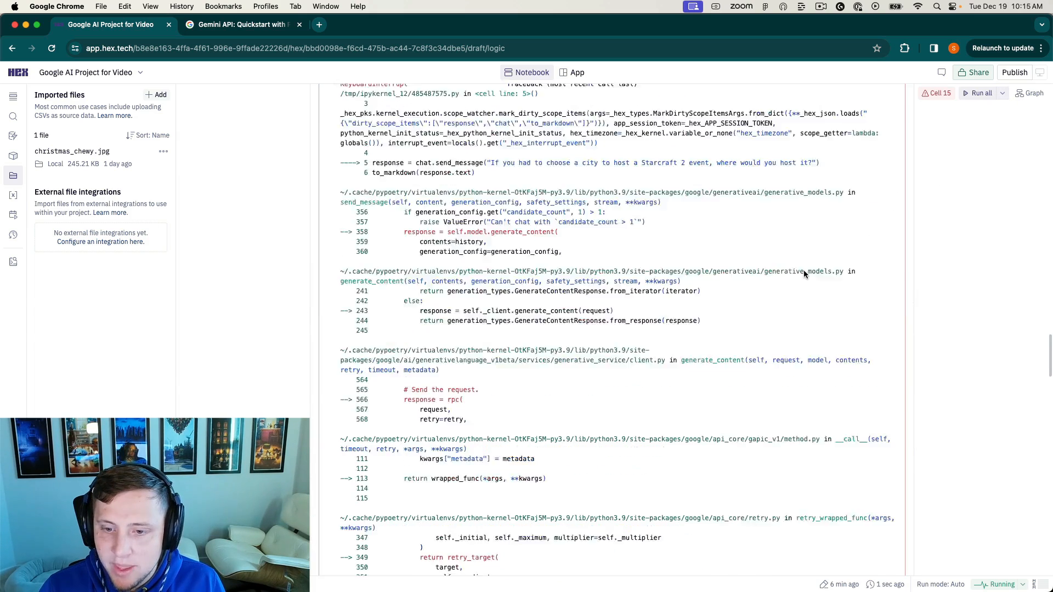
scroll(down, 3)
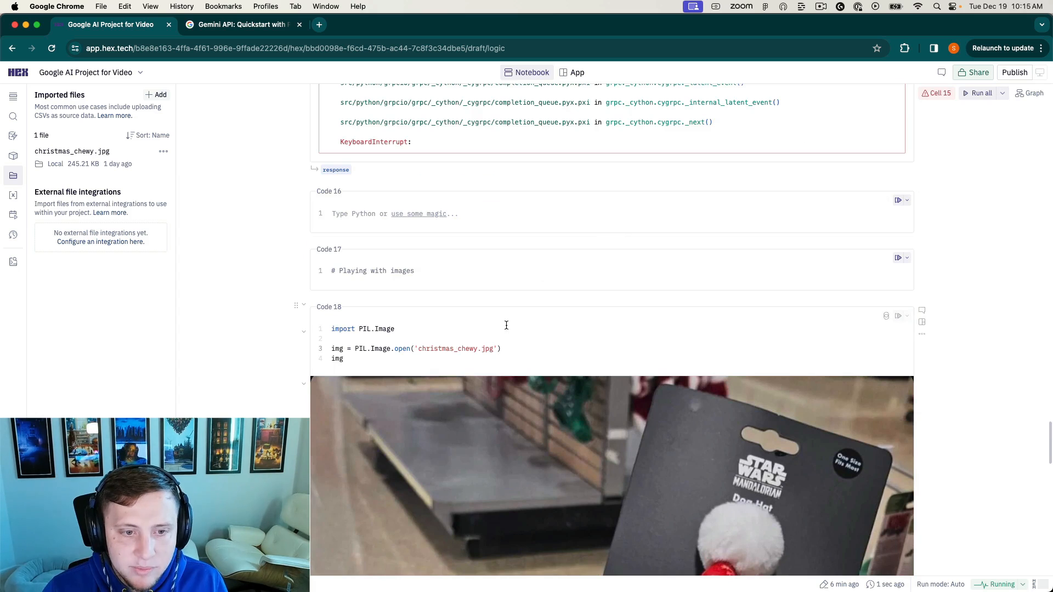
Run model_photo.generate_content(img), captioning the photo as a 'Star Wars Mandalorian Dog Hat model'.
click(533, 349)
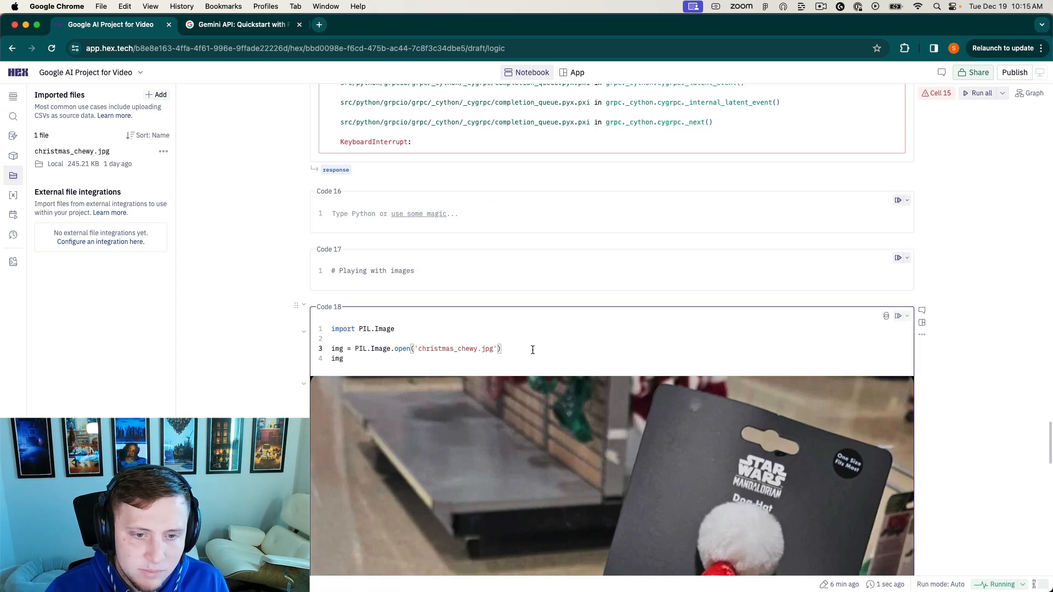
scroll(down, 3)
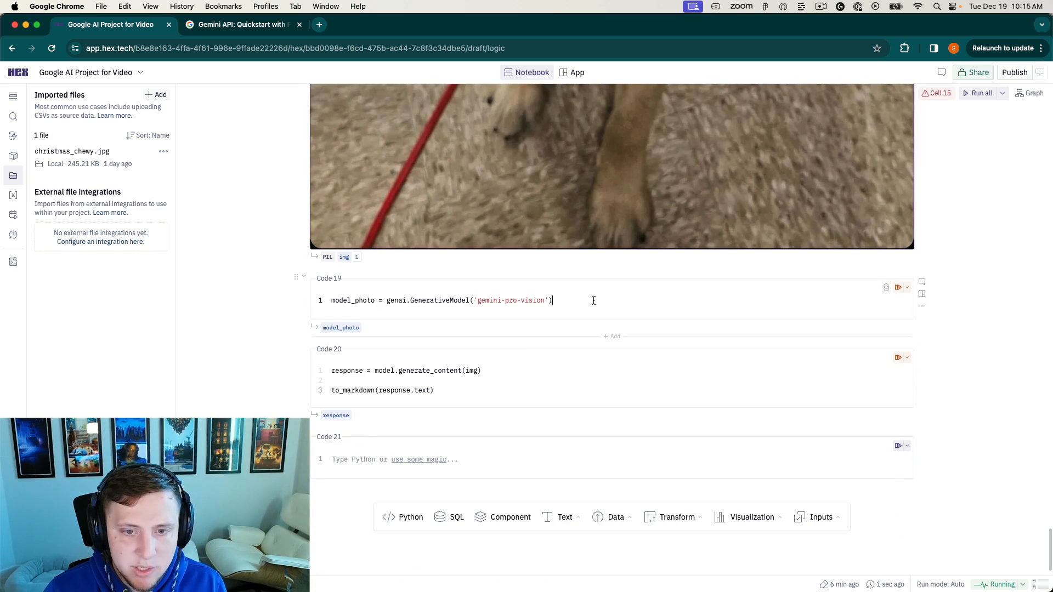
click(550, 370)
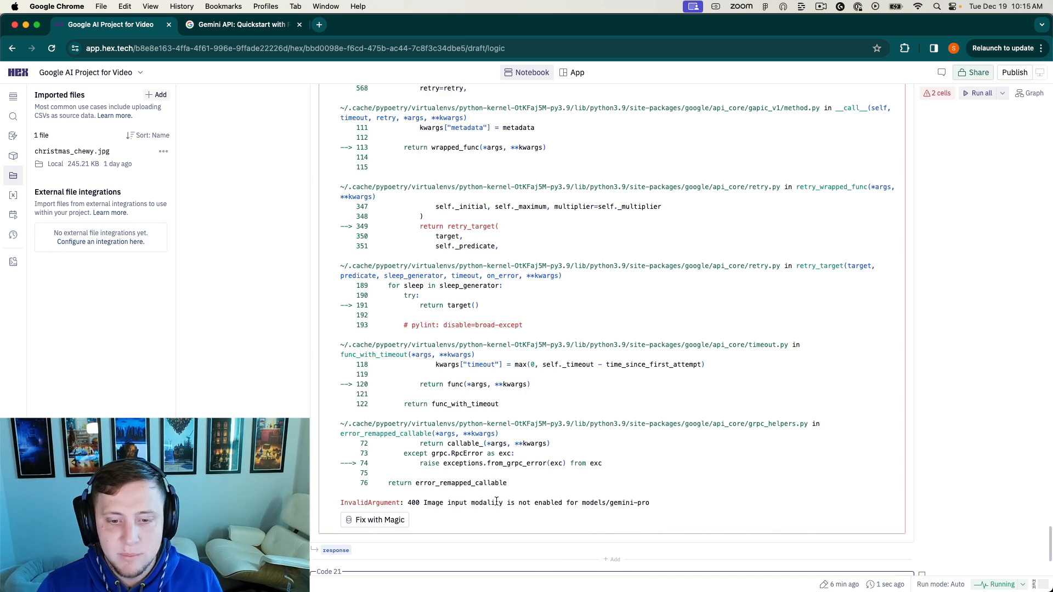
mouse_move(557, 491)
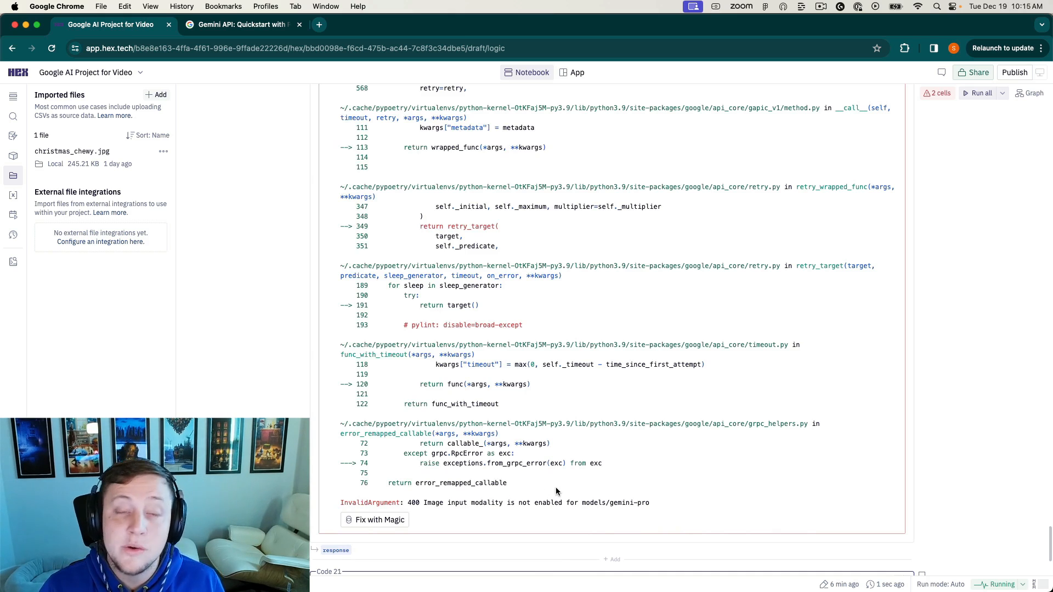
scroll(up, 3)
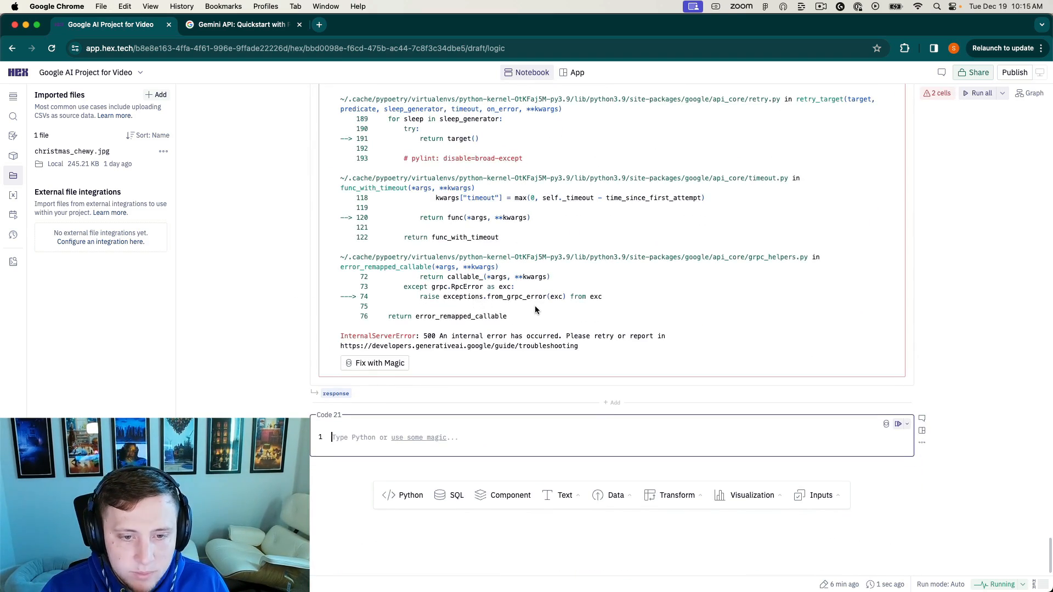
scroll(up, 3)
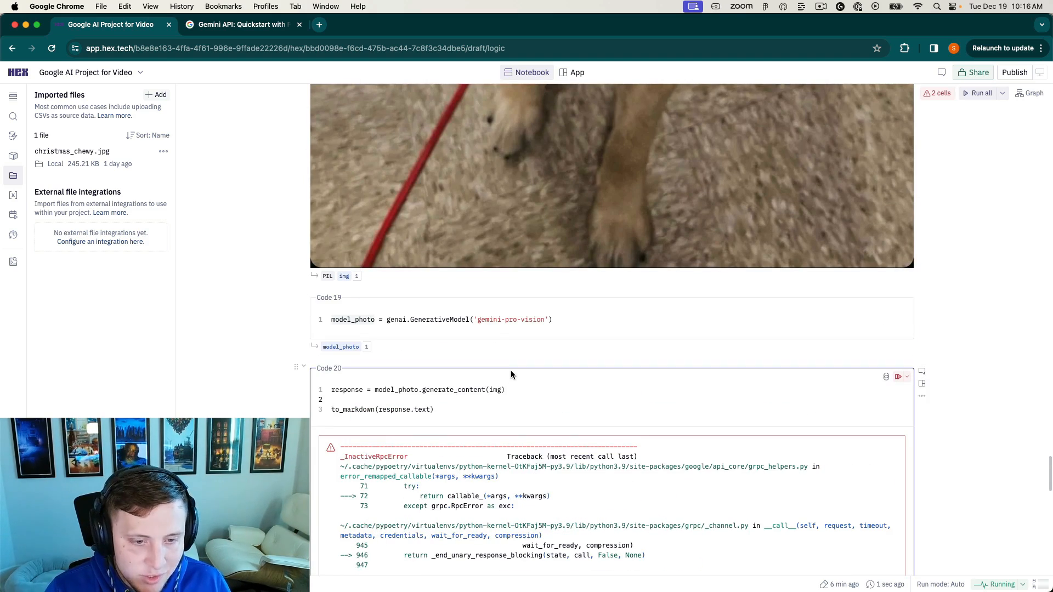
scroll(down, 3)
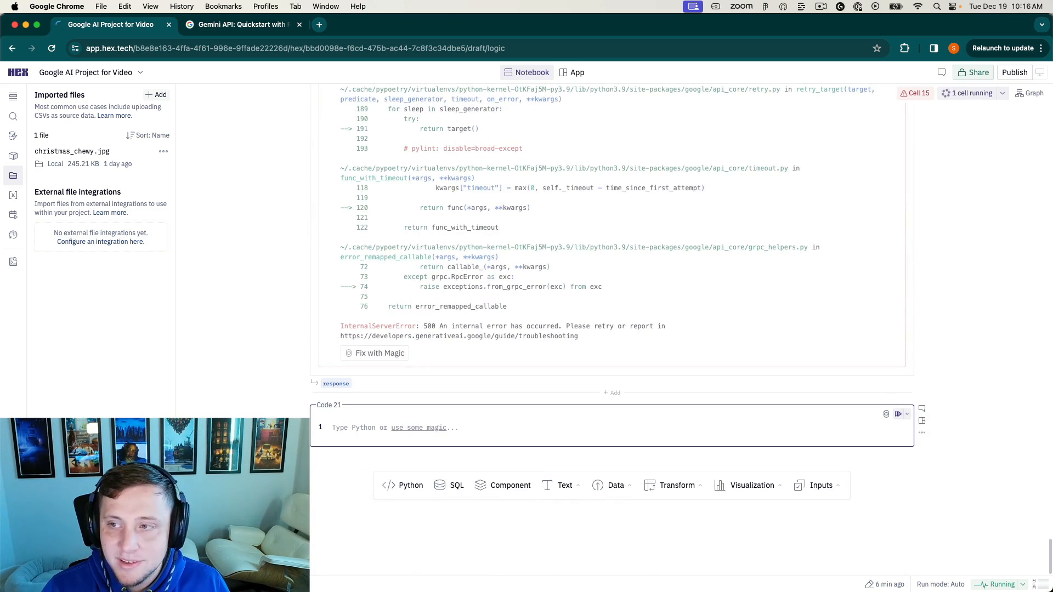
mouse_move(772, 276)
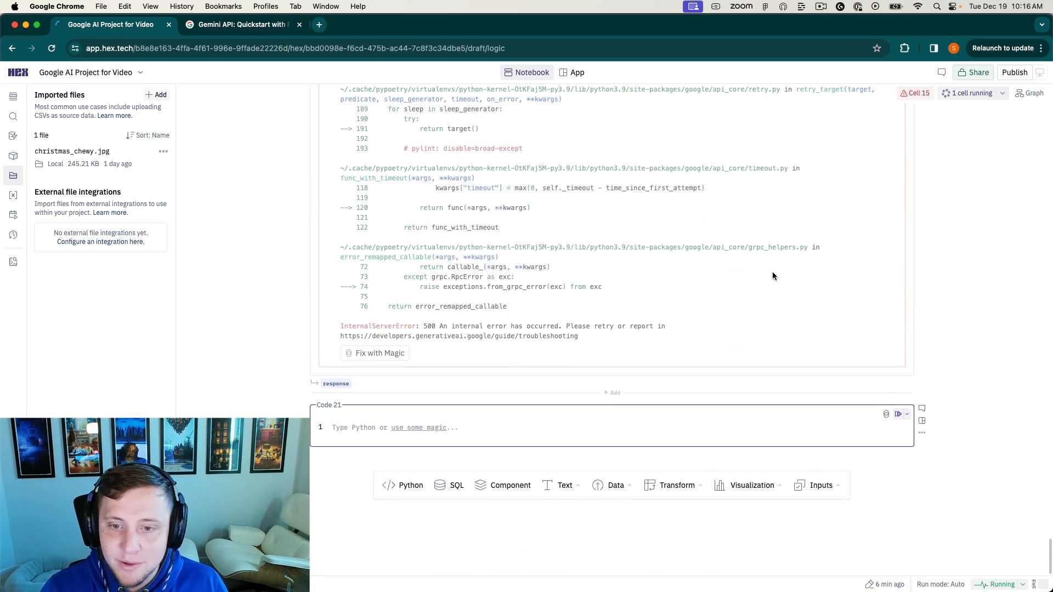
mouse_move(724, 257)
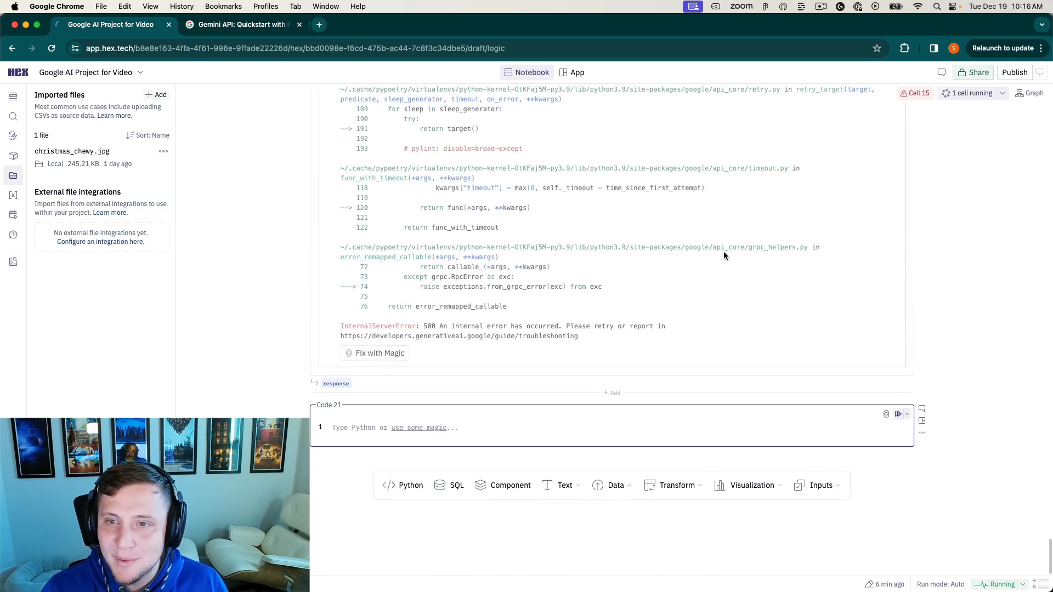
mouse_move(770, 230)
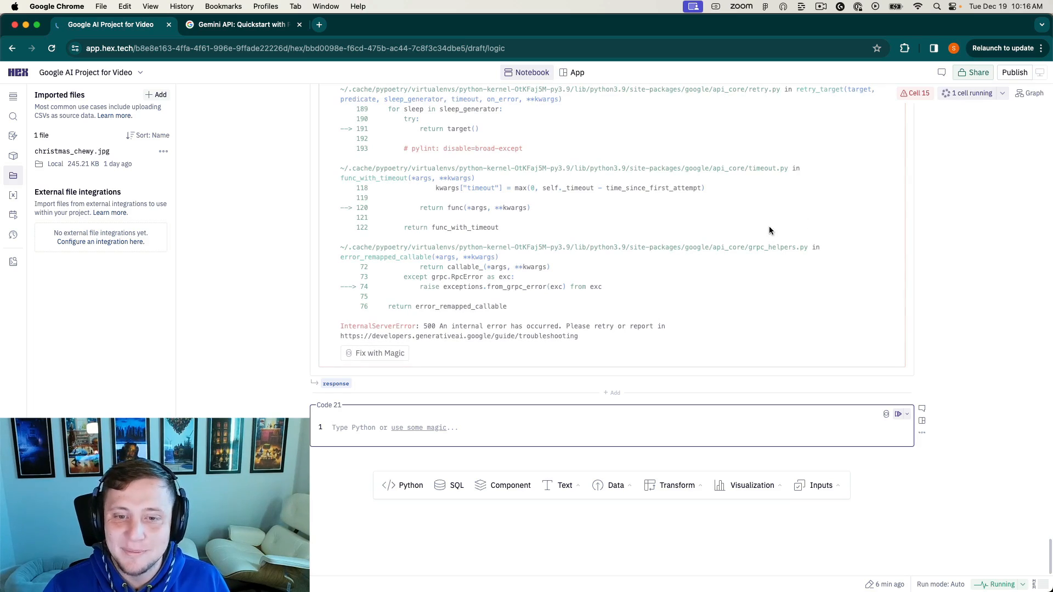
mouse_move(746, 243)
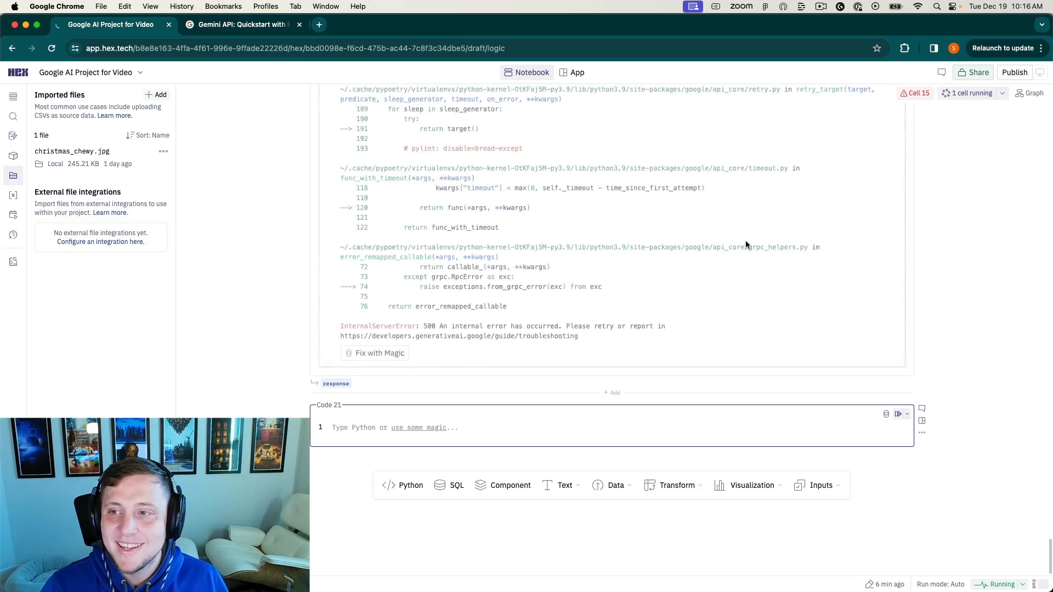
scroll(up, 3)
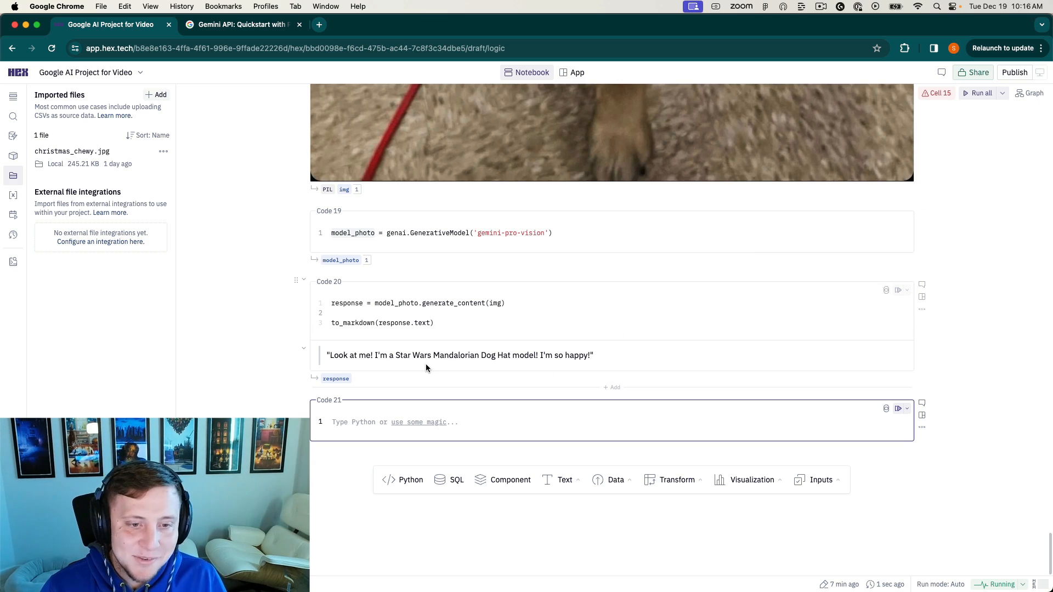
mouse_move(462, 351)
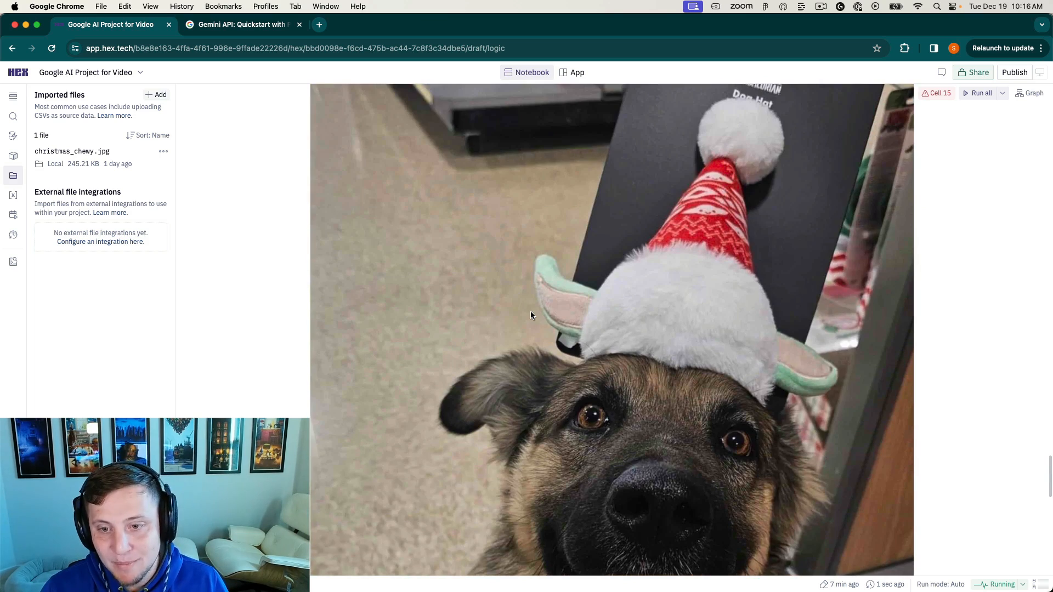
scroll(down, 3)
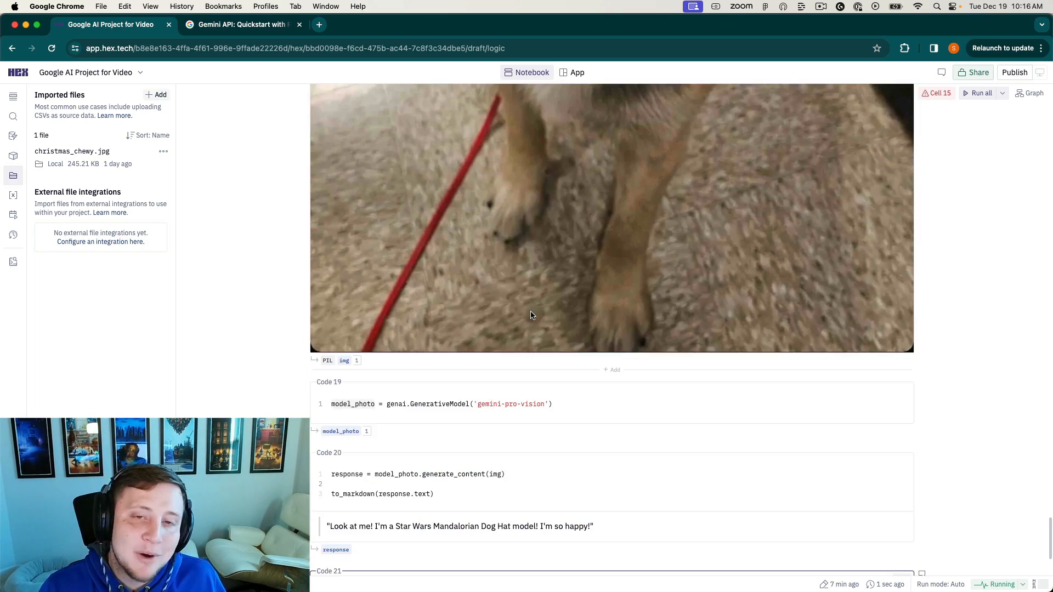
scroll(down, 3)
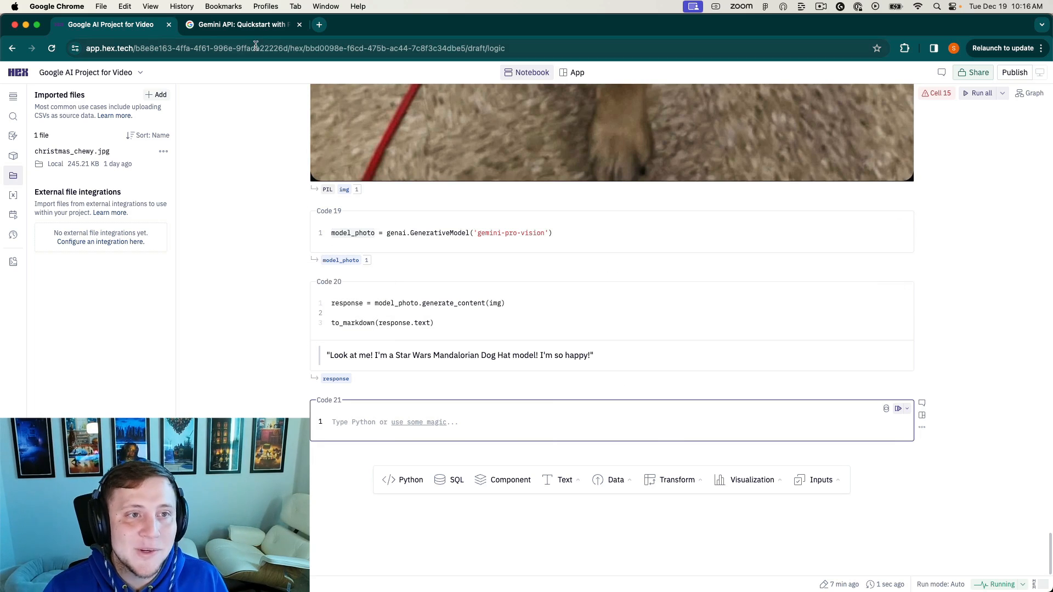
Scroll the Gemini quickstart to the 'Generate text from image and text inputs' example.
click(242, 24)
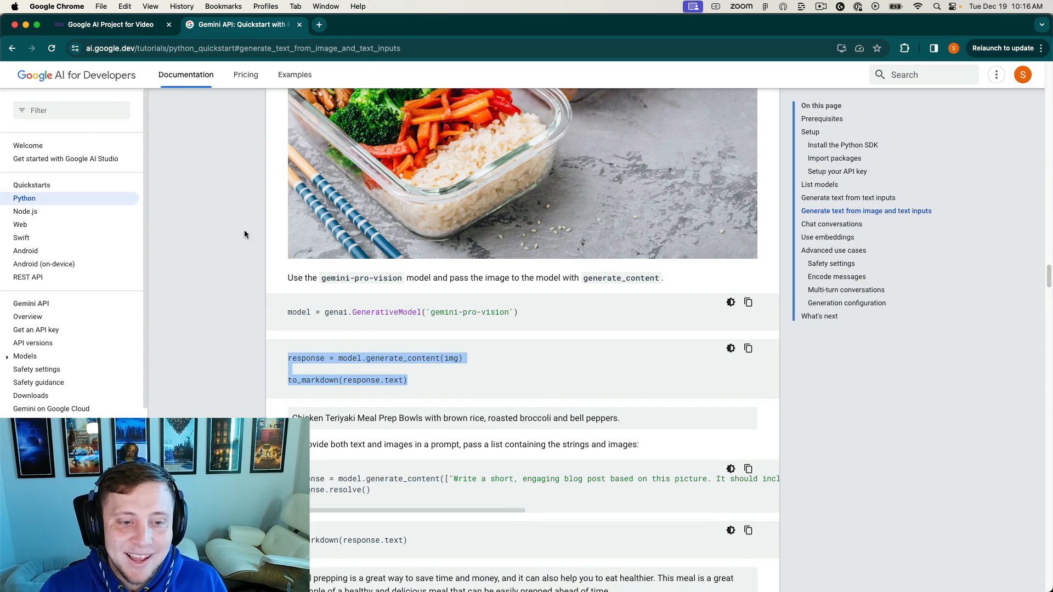
scroll(down, 3)
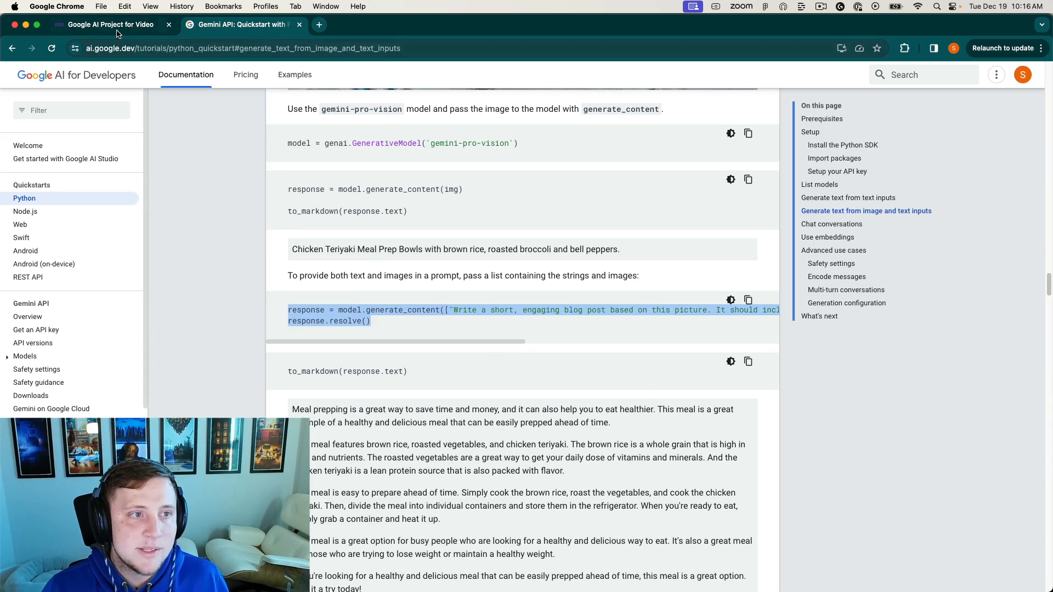
Run Code 21 asking 'What breed make up this dog', which fails with an image-input error.
click(107, 24)
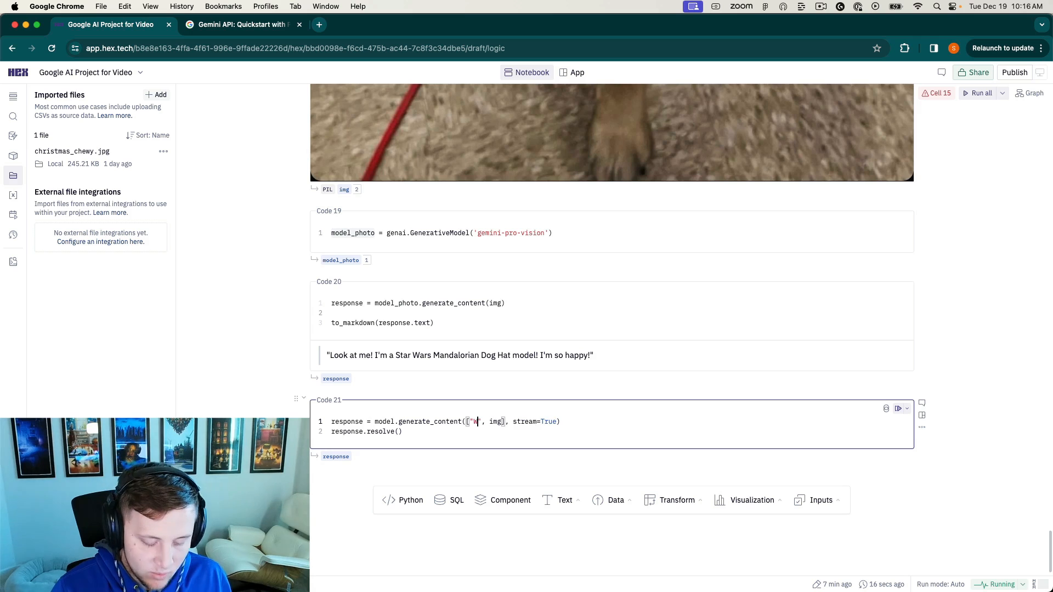
text(What breeds of dog)
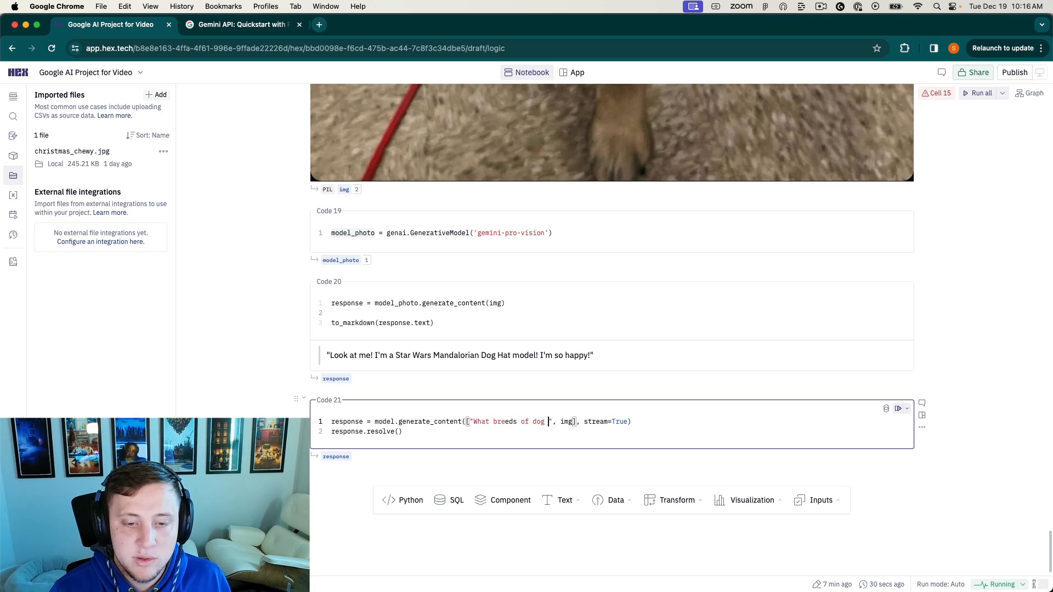
text(make up)
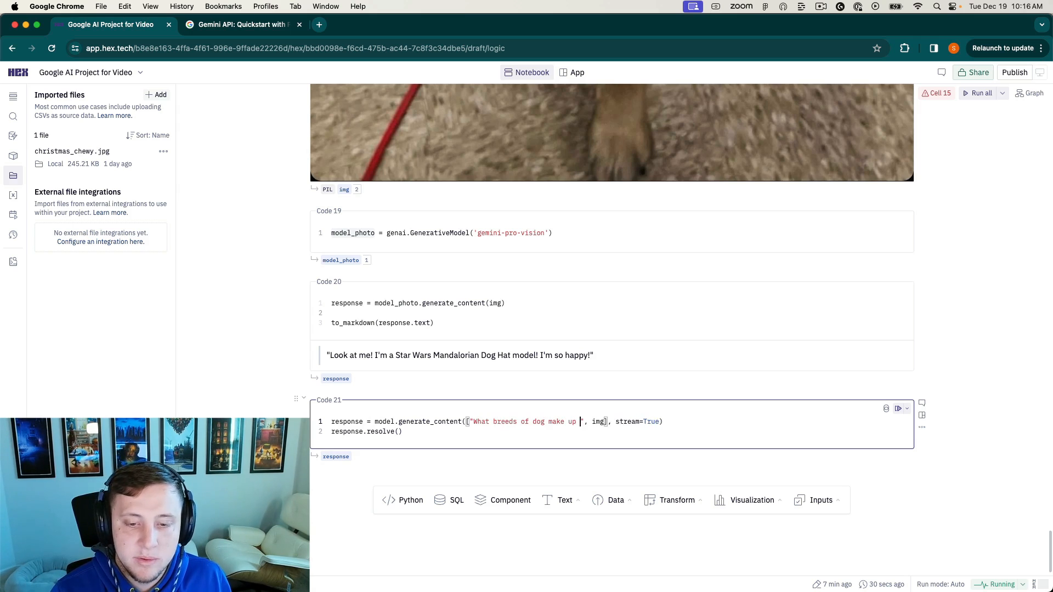
text(this dog?)
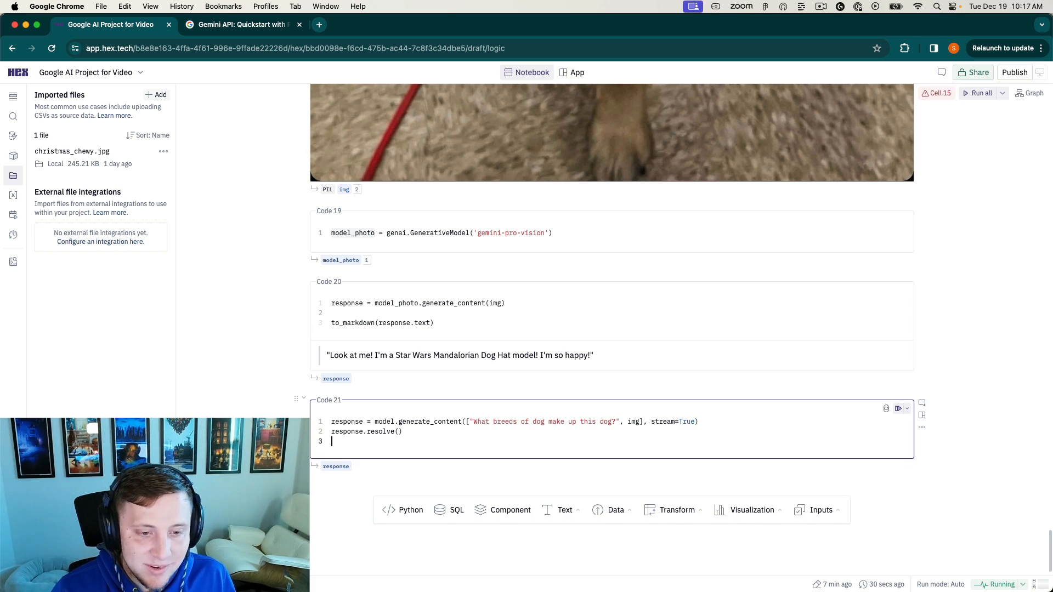
click(382, 323)
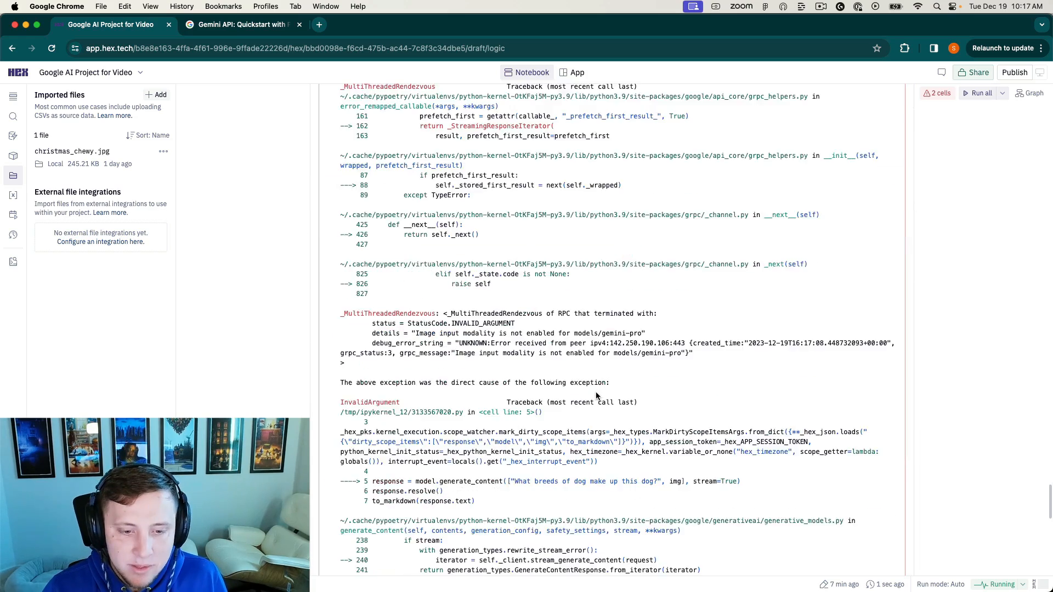
Scroll through the notebook while the breed-question cell reruns.
scroll(down, 3)
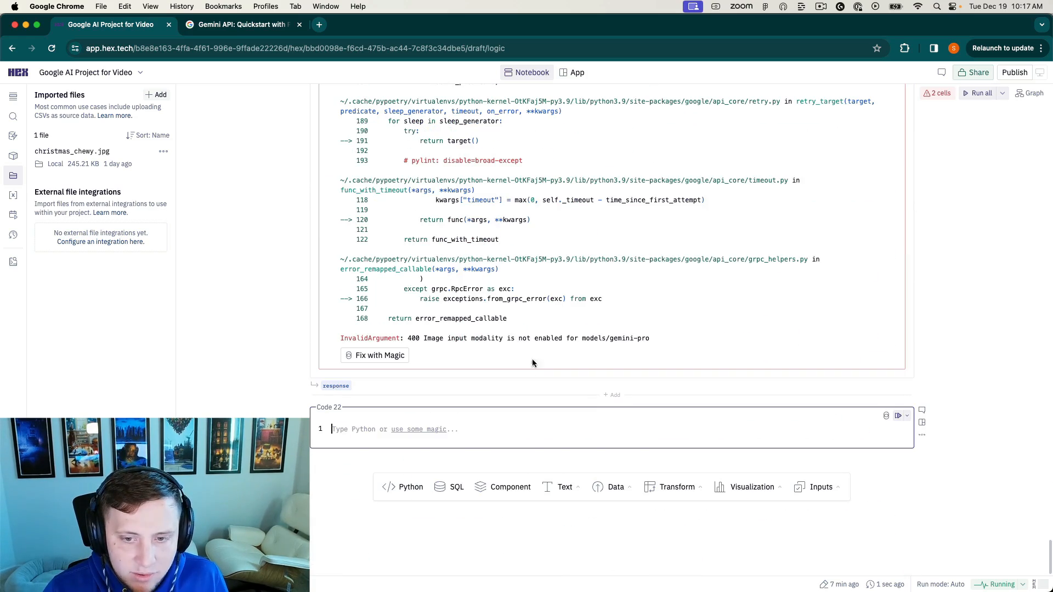
scroll(up, 3)
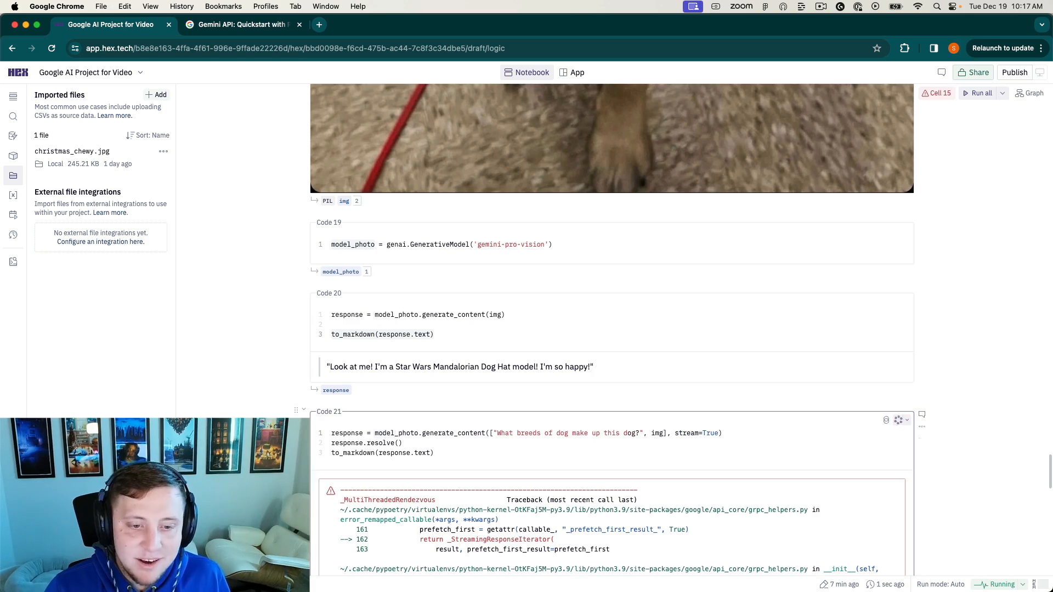
scroll(down, 3)
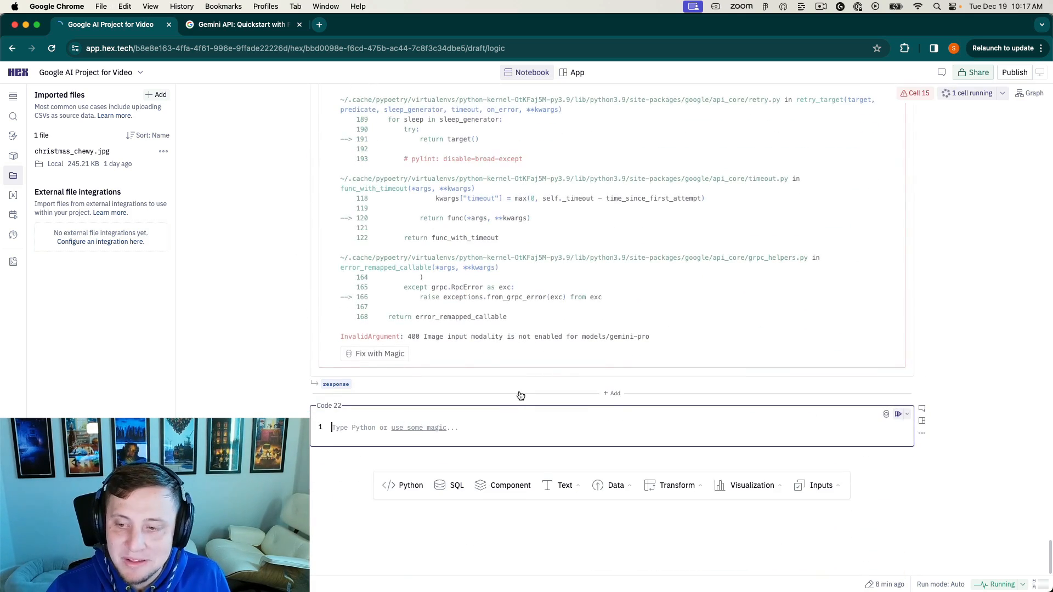
mouse_move(538, 278)
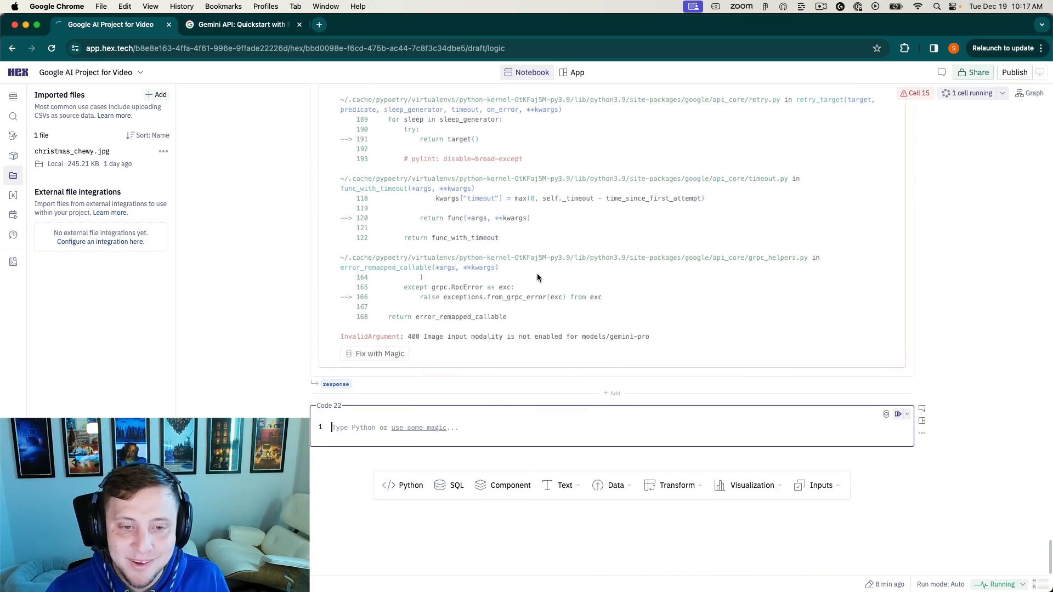
scroll(up, 3)
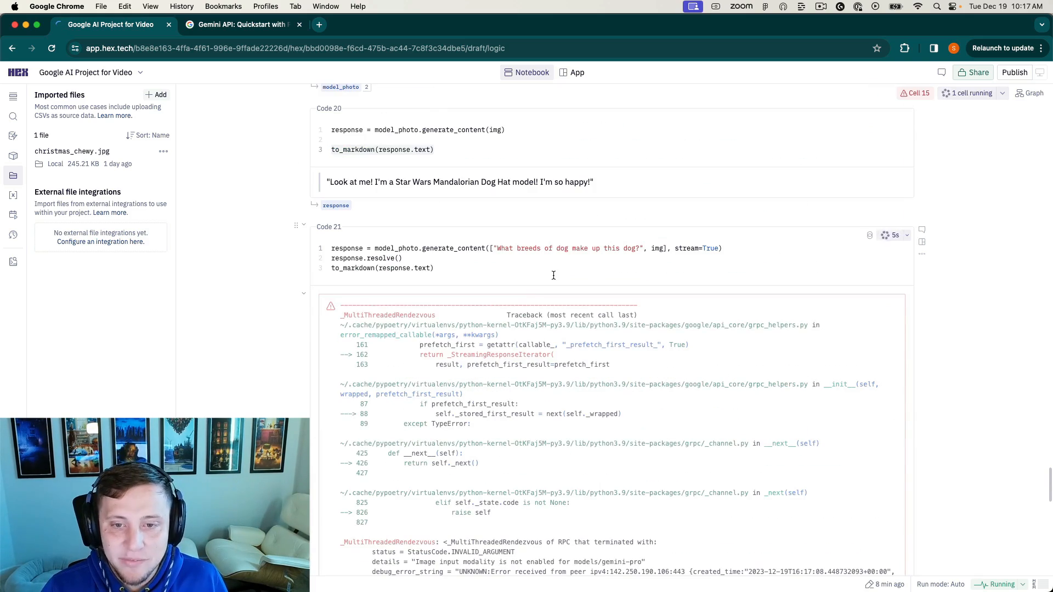
scroll(up, 3)
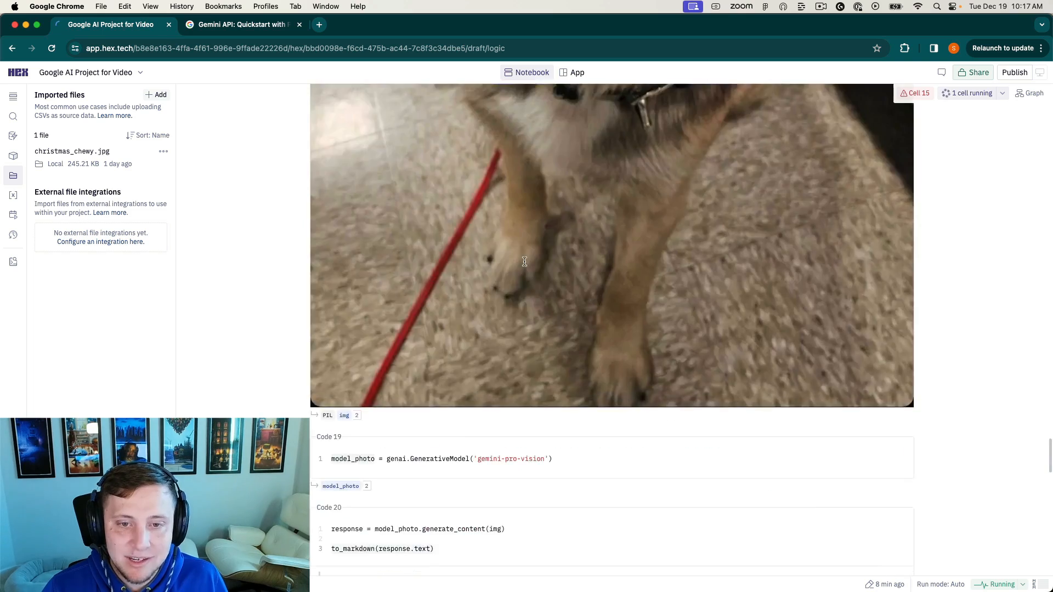
scroll(down, 3)
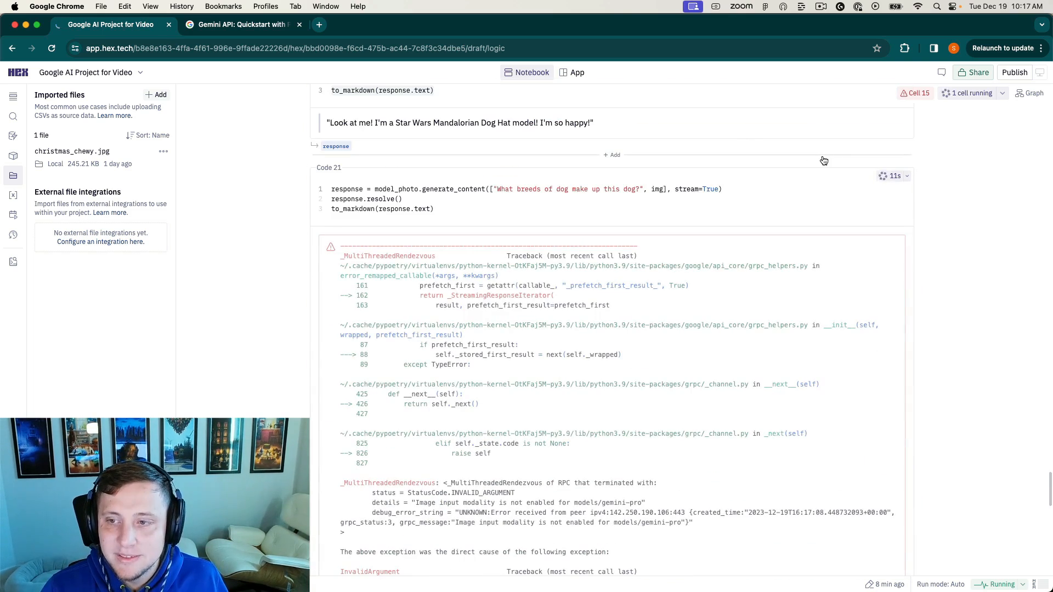
mouse_move(820, 155)
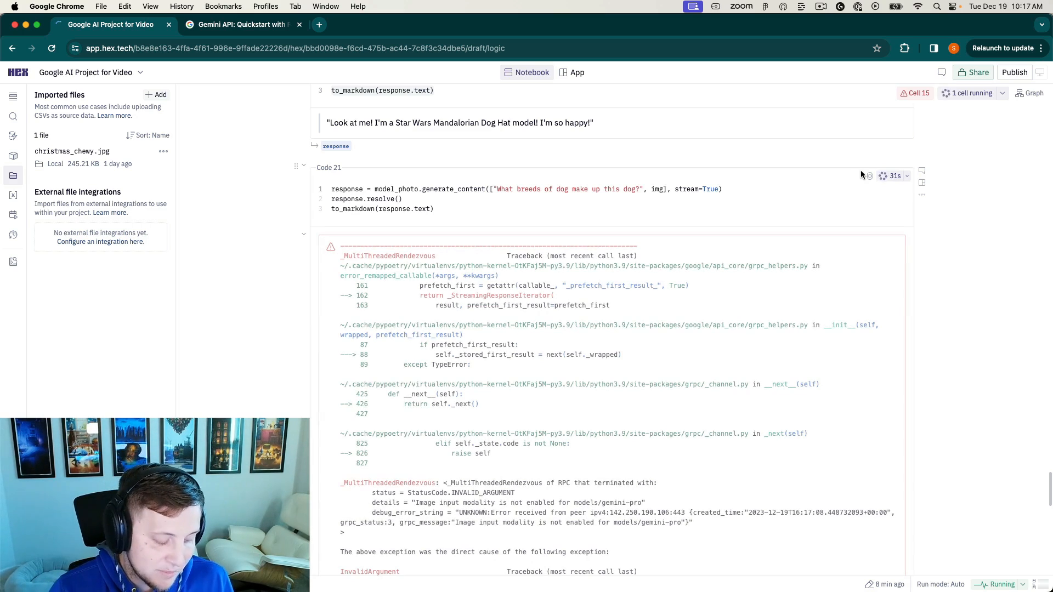
mouse_move(726, 227)
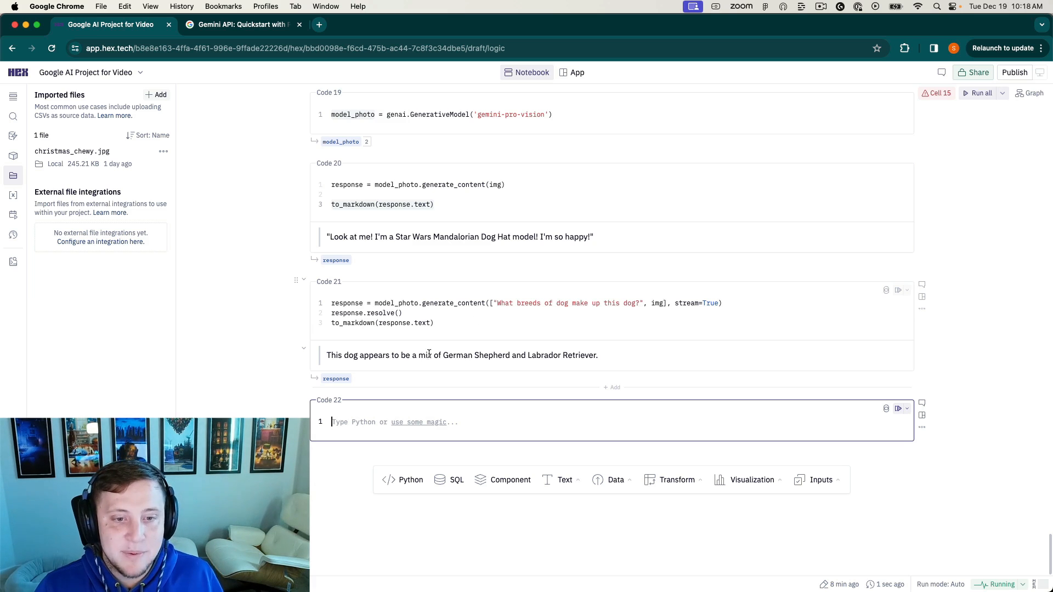
double_click(476, 355)
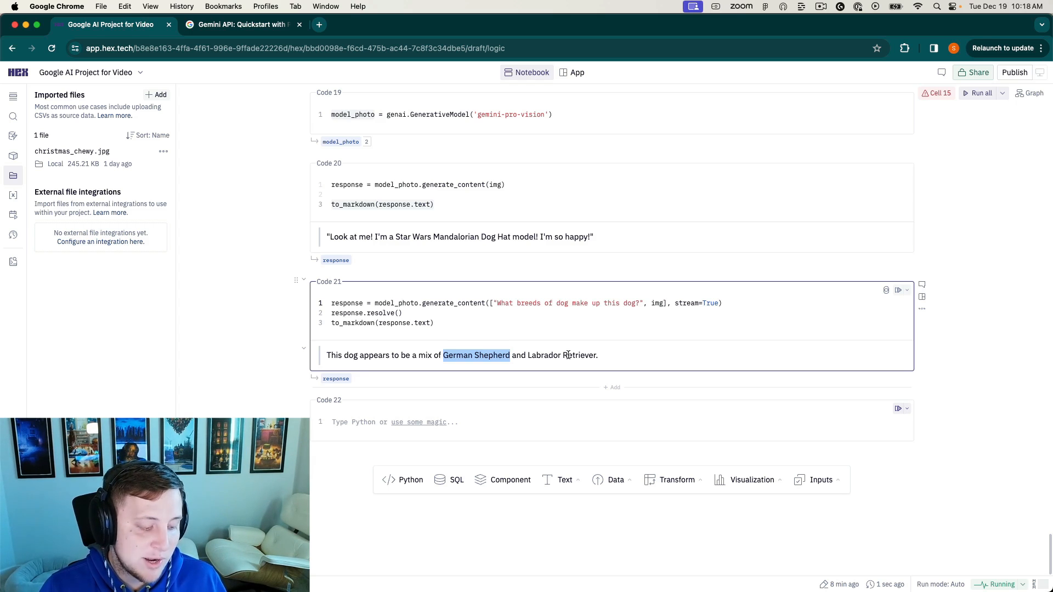
mouse_move(601, 359)
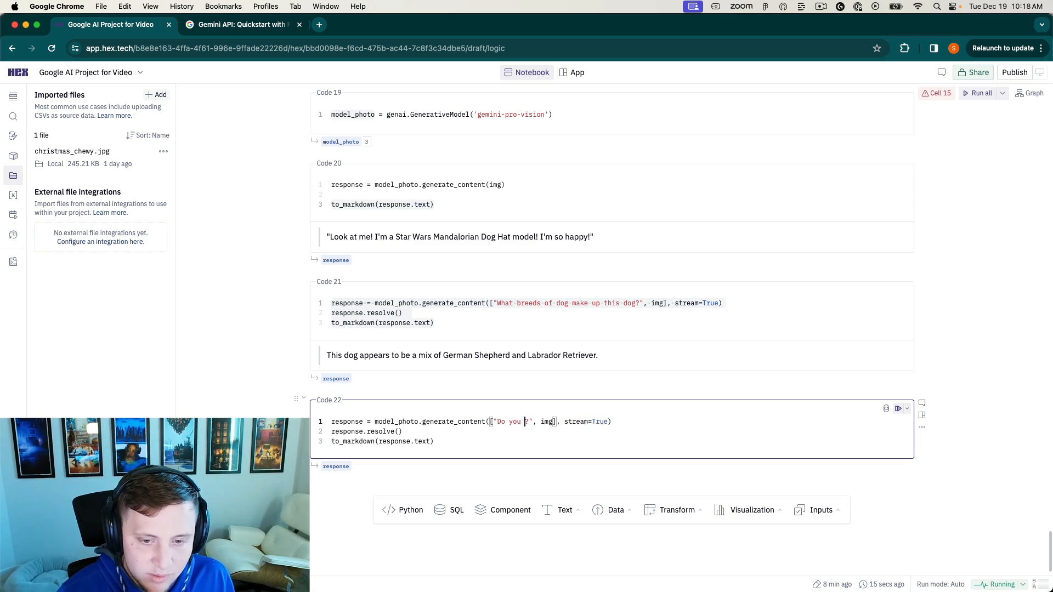
Run Code 22 asking whether the dog has Pit Bull or Chow Chow in it.
text(think this dog has any P)
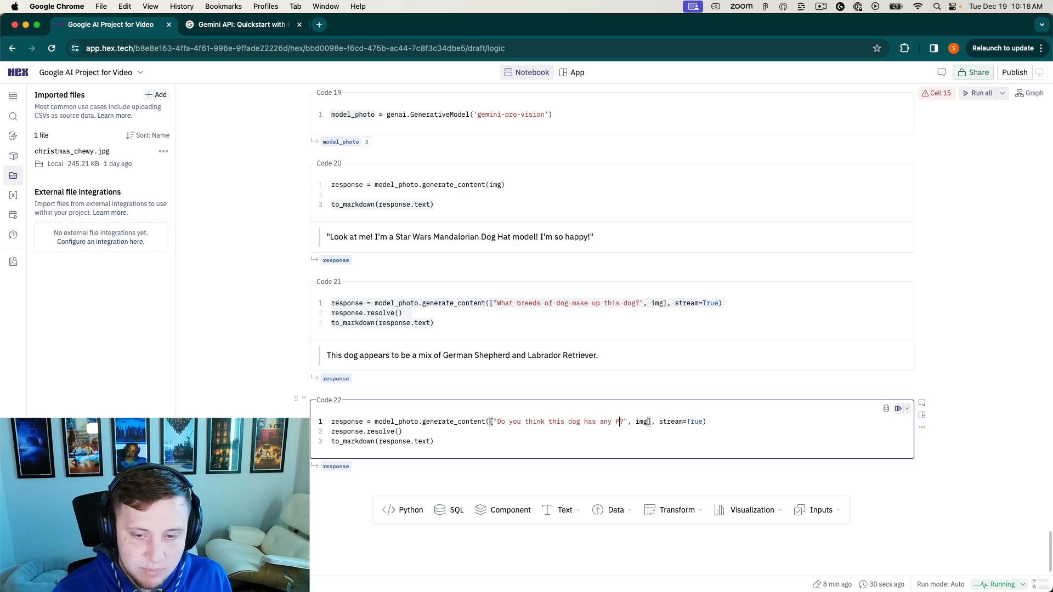
text(it Bull or Chow Chow in it)
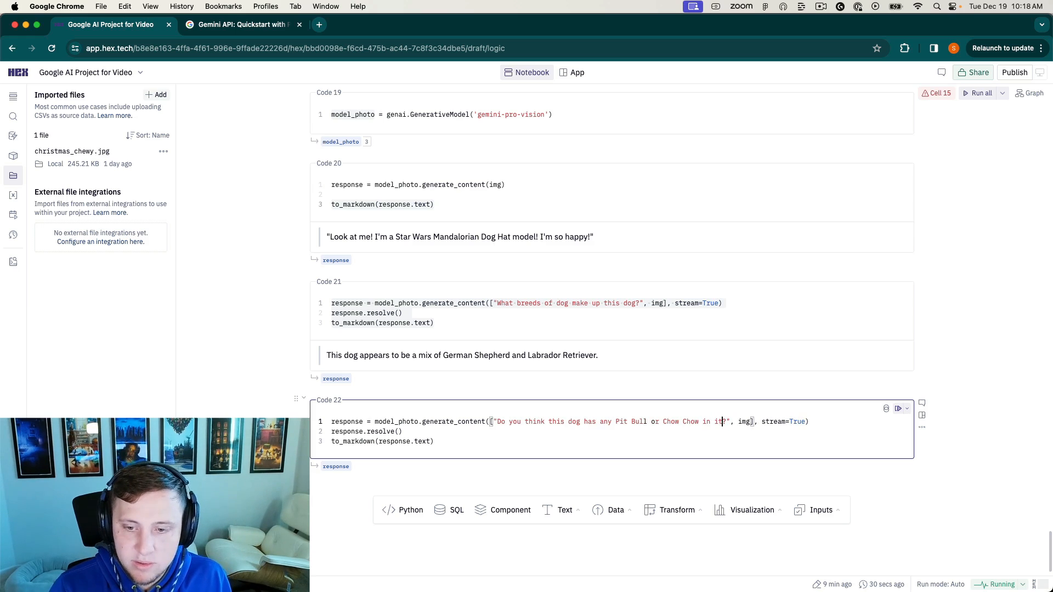
click(898, 408)
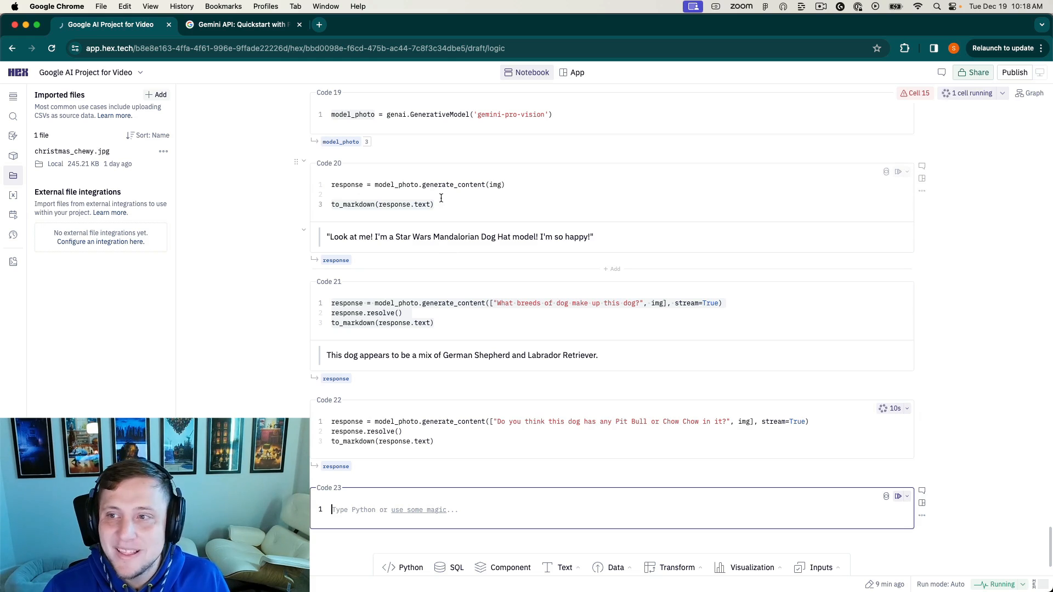
mouse_move(634, 225)
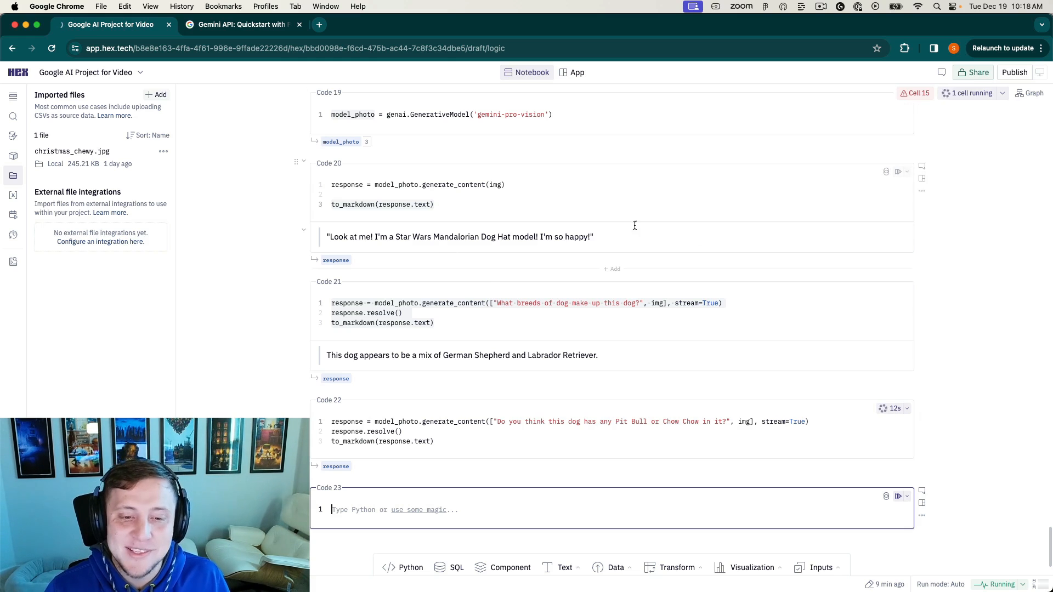
mouse_move(608, 395)
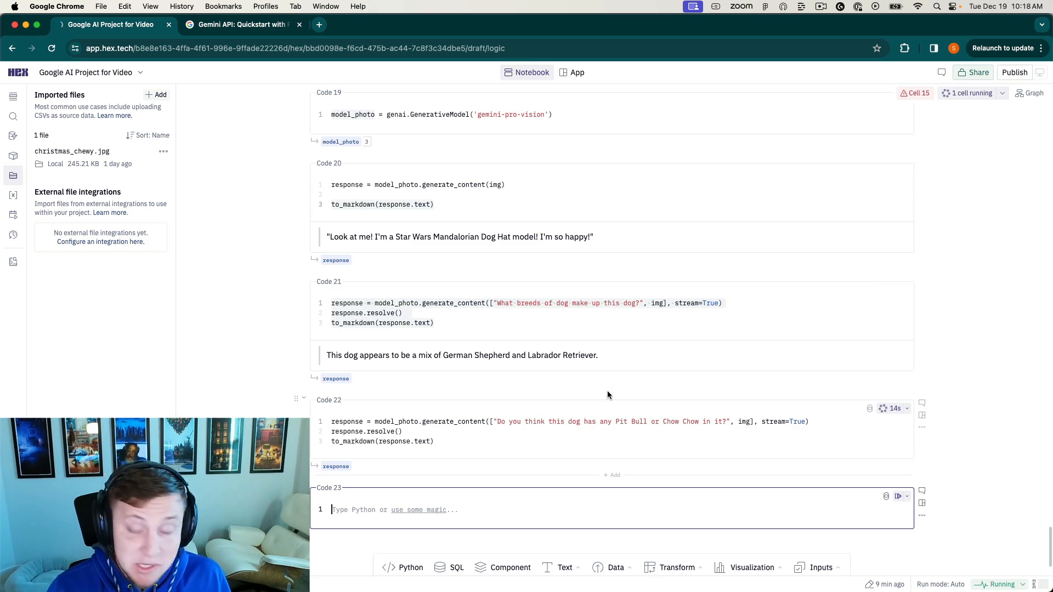
scroll(up, 3)
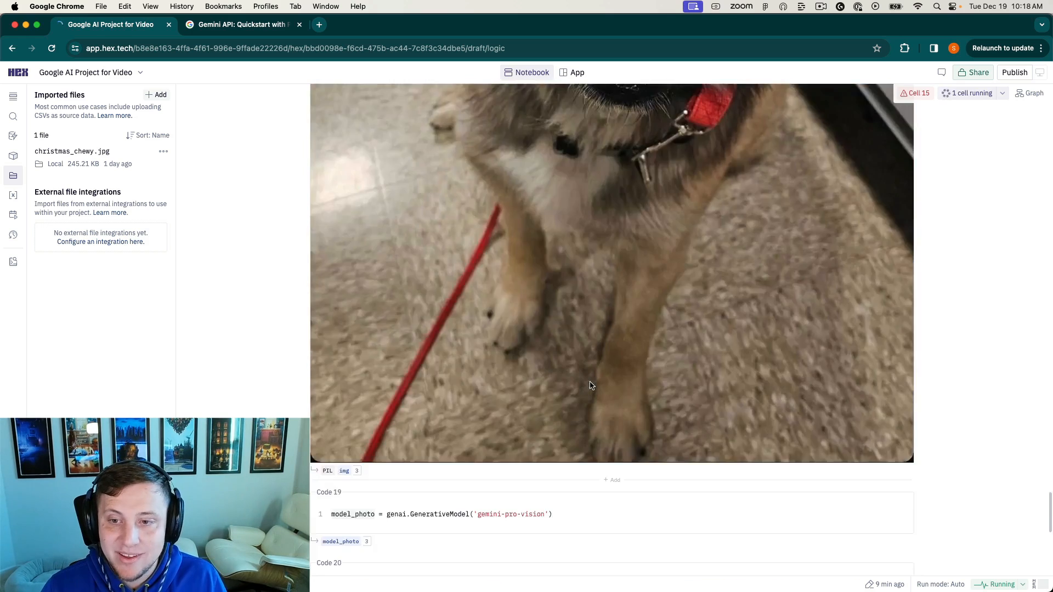
scroll(down, 3)
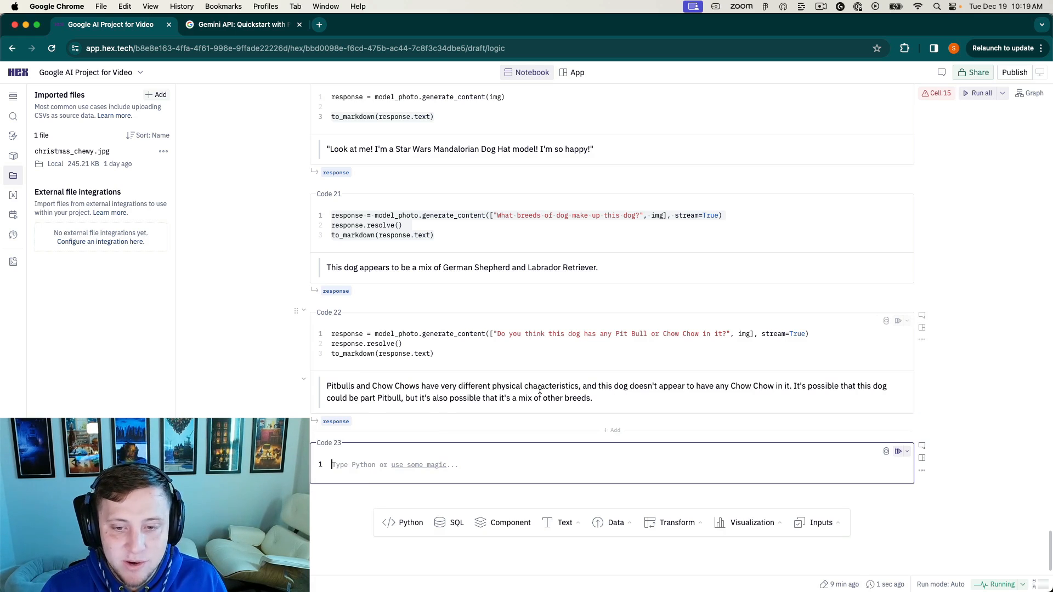
mouse_move(770, 389)
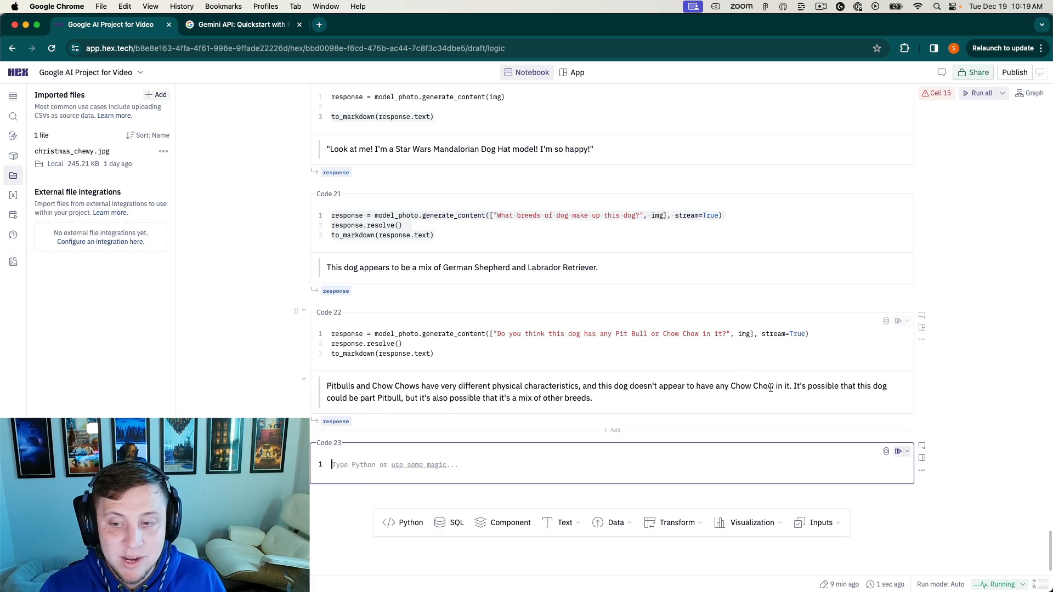
mouse_move(533, 423)
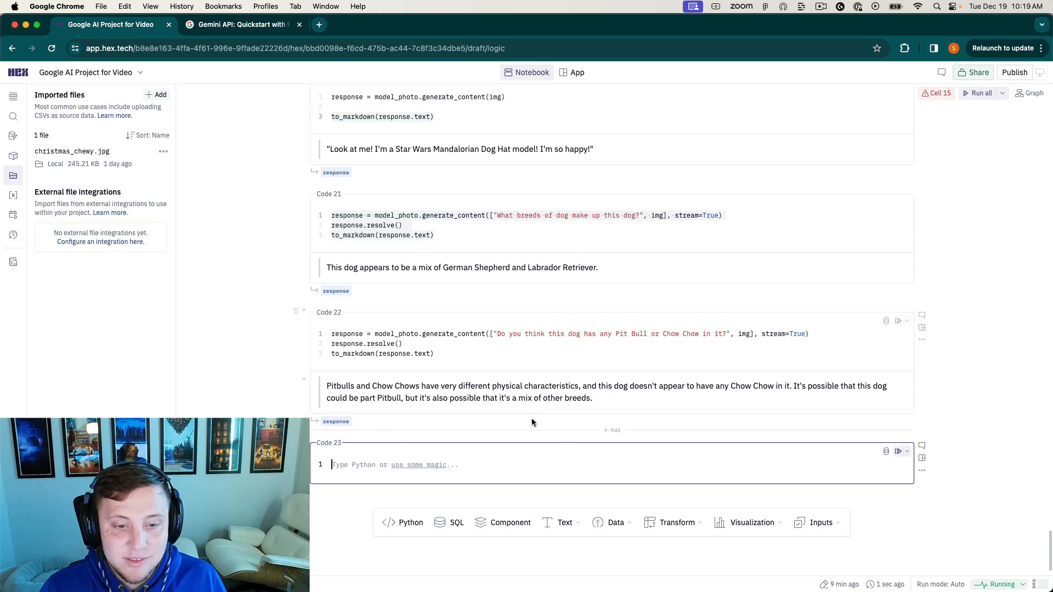
mouse_move(581, 395)
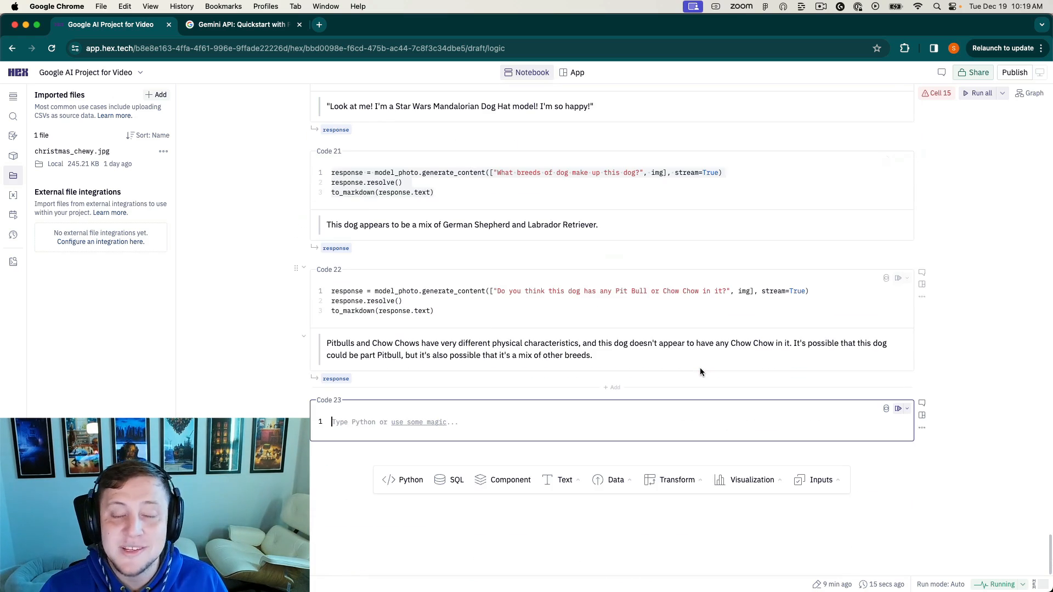
mouse_move(561, 346)
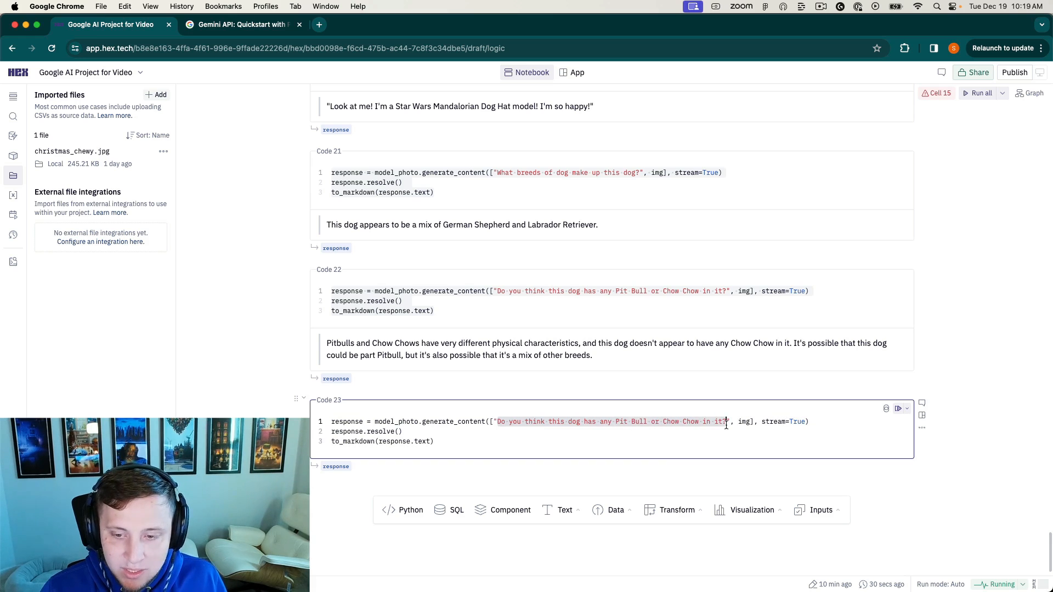
Run a prompt asking for a Christmas story about the dog, whose name is Chewy.
text(Can you)
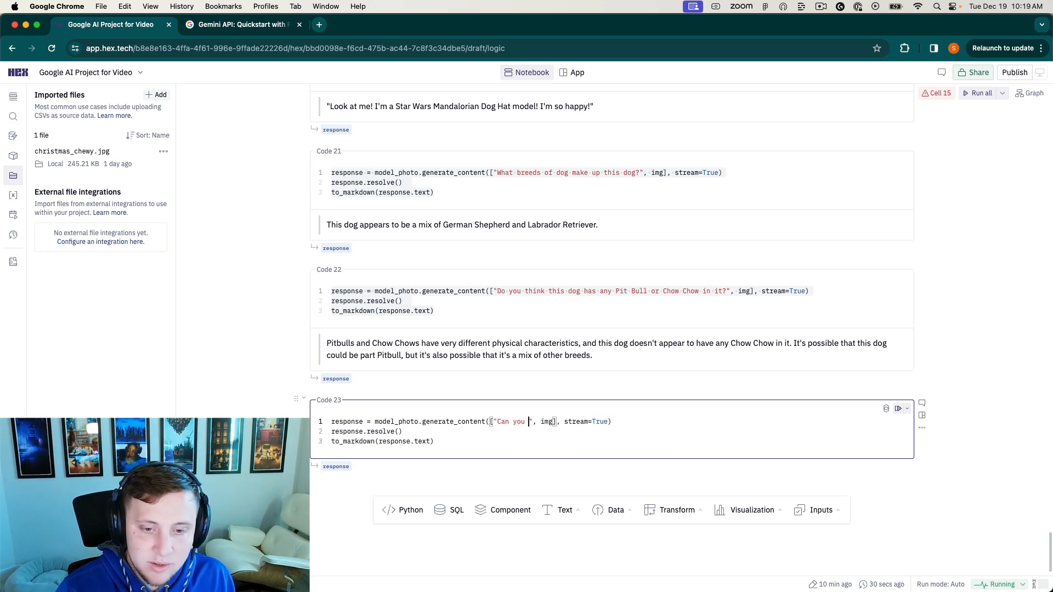
text(make a)
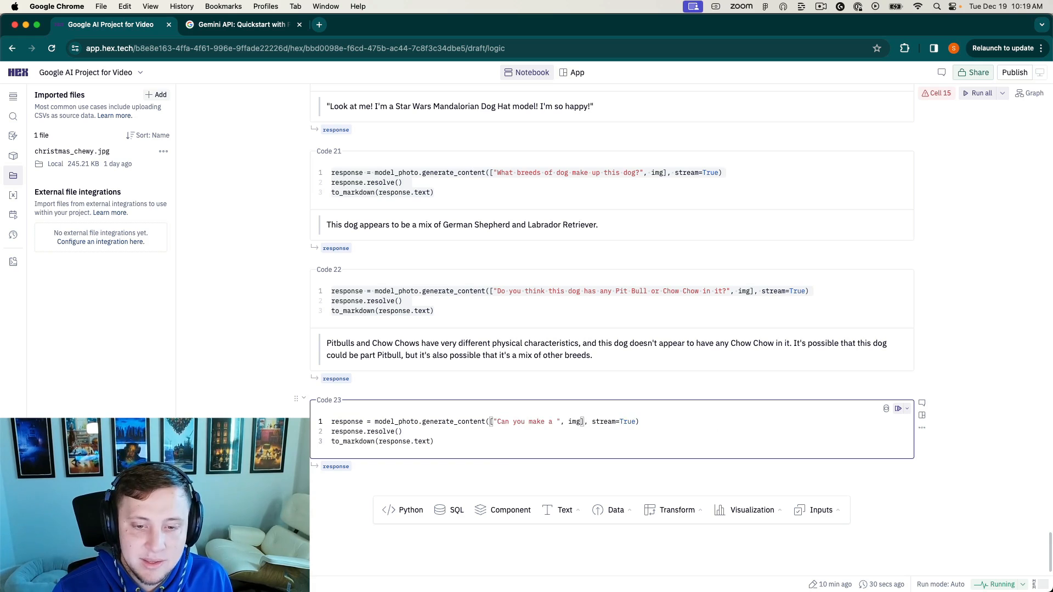
text(Christmas s)
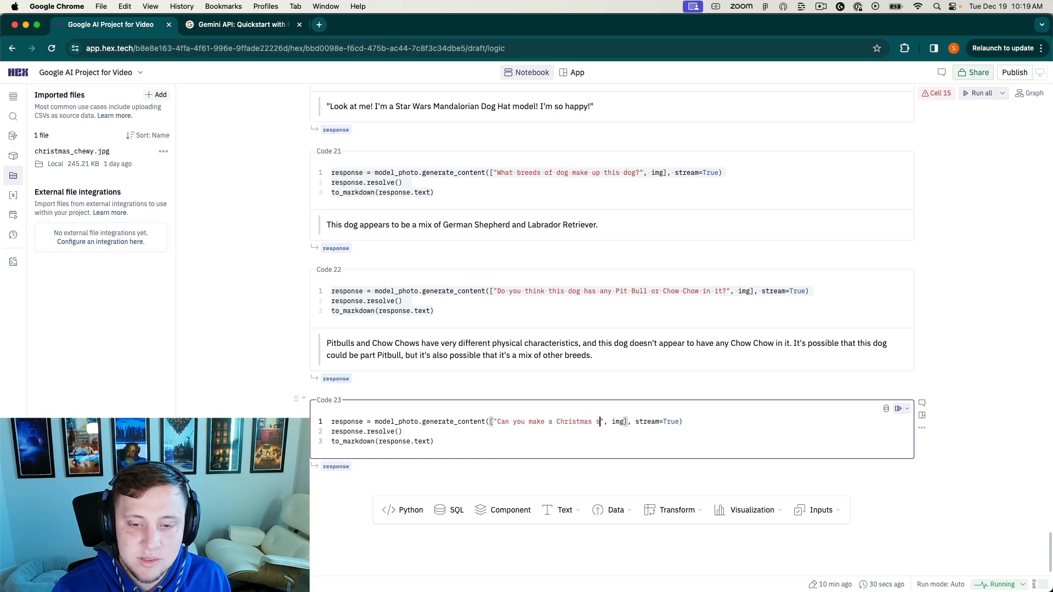
text(story about the dog in the photo. H)
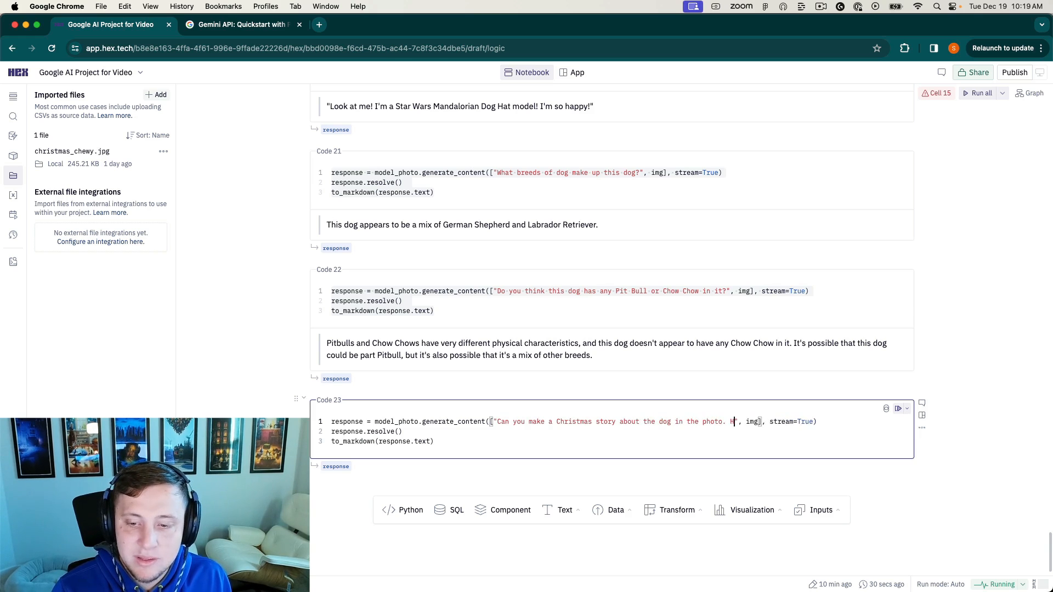
text(is name is Chew)
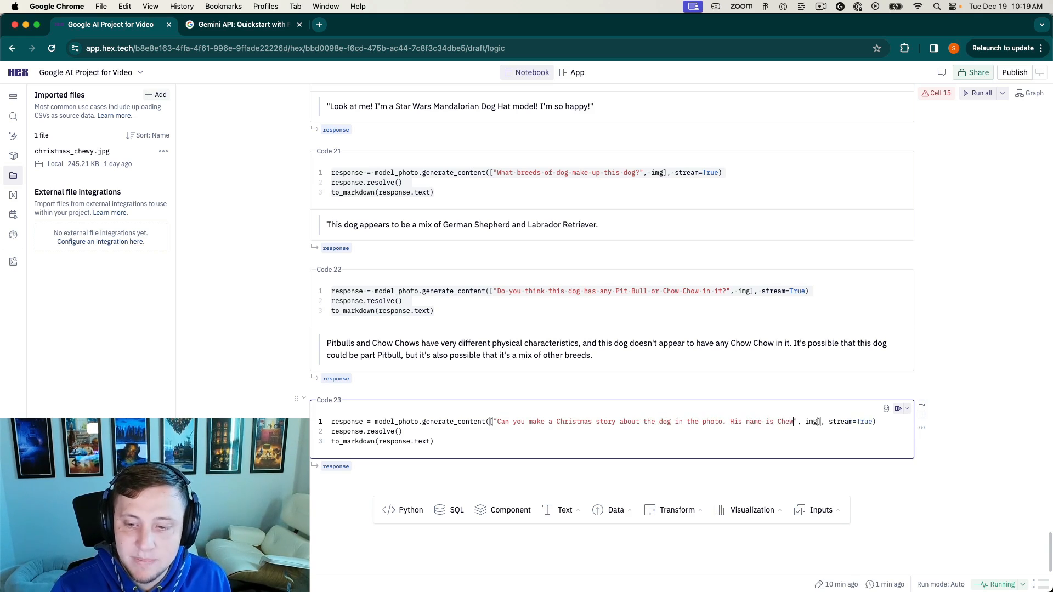
text(y.)
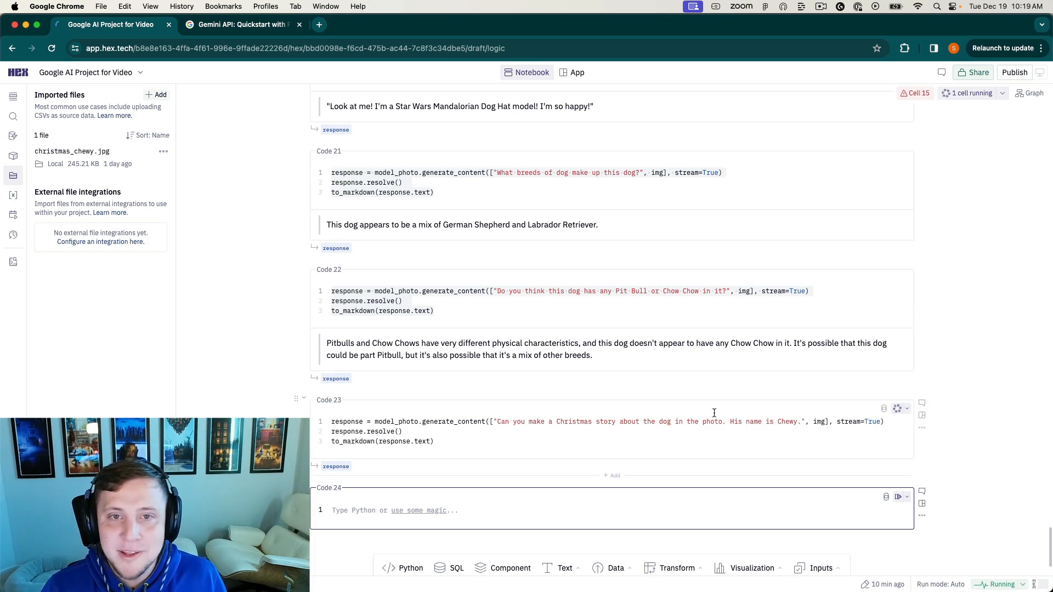
mouse_move(1039, 139)
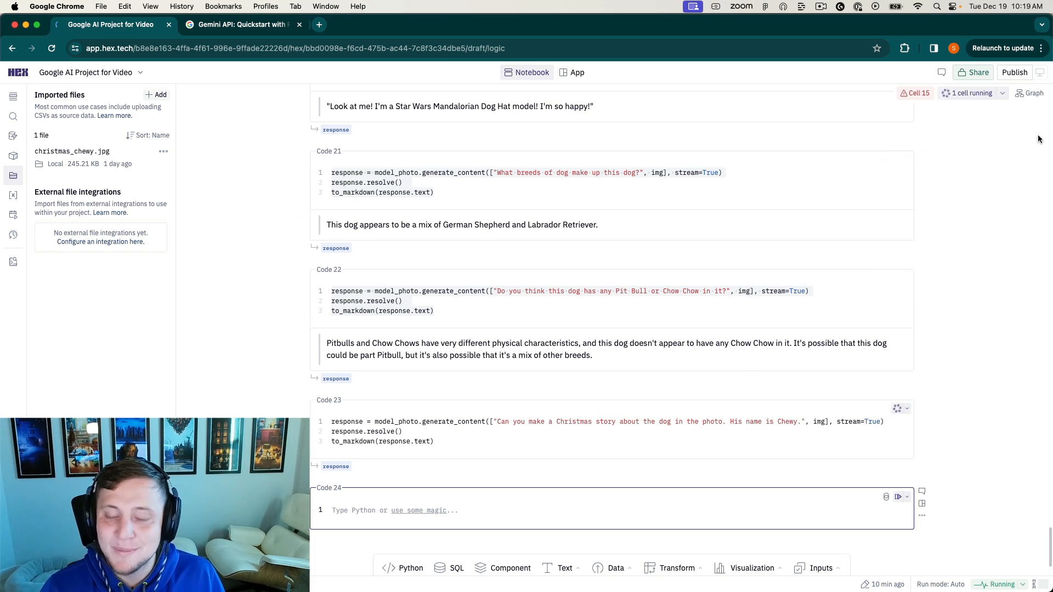
mouse_move(640, 388)
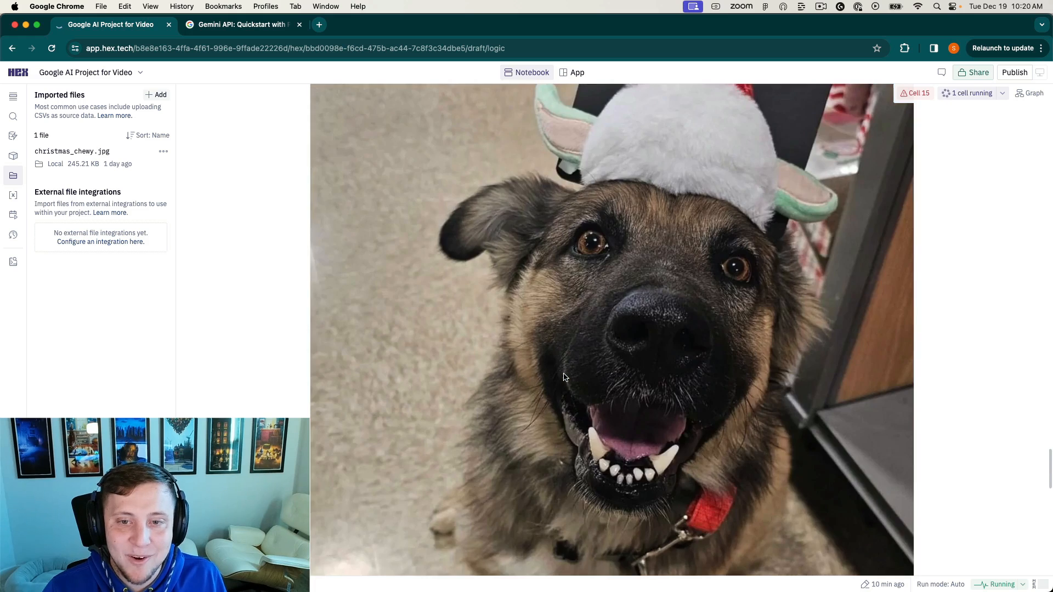
scroll(down, 3)
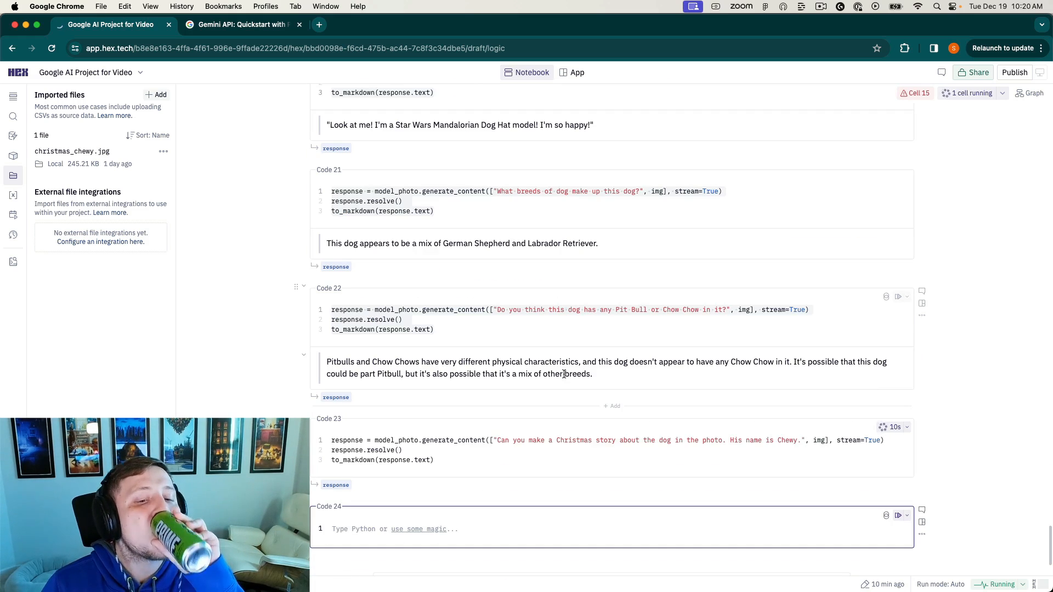
mouse_move(518, 388)
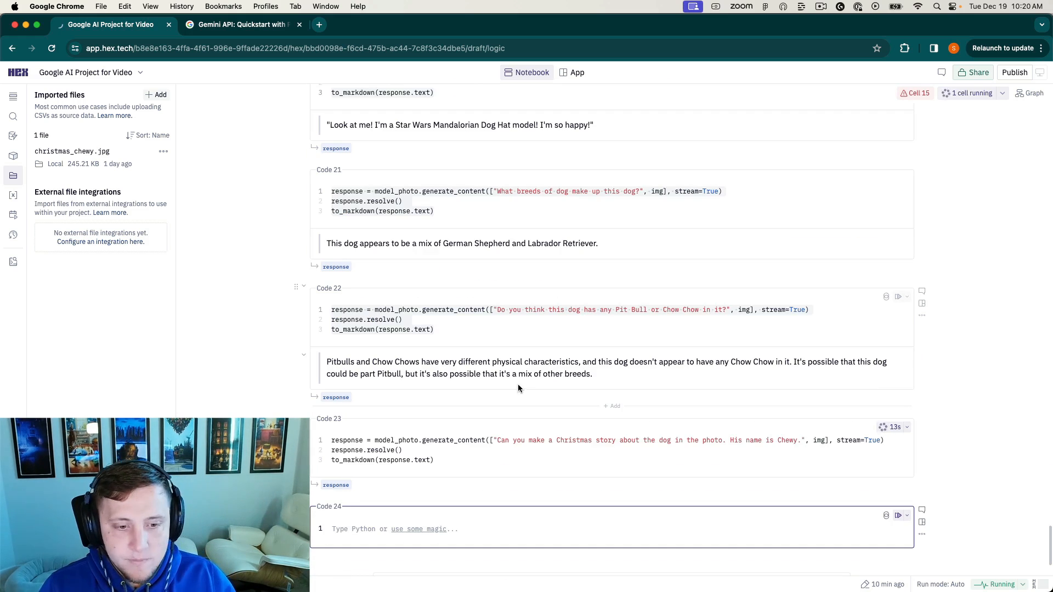
click(242, 24)
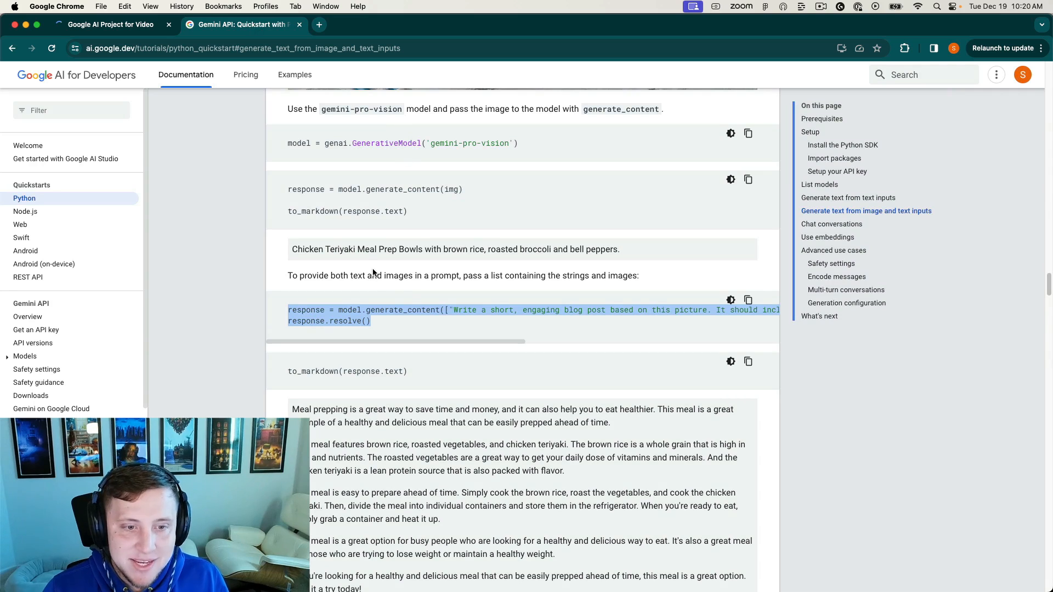
mouse_move(389, 301)
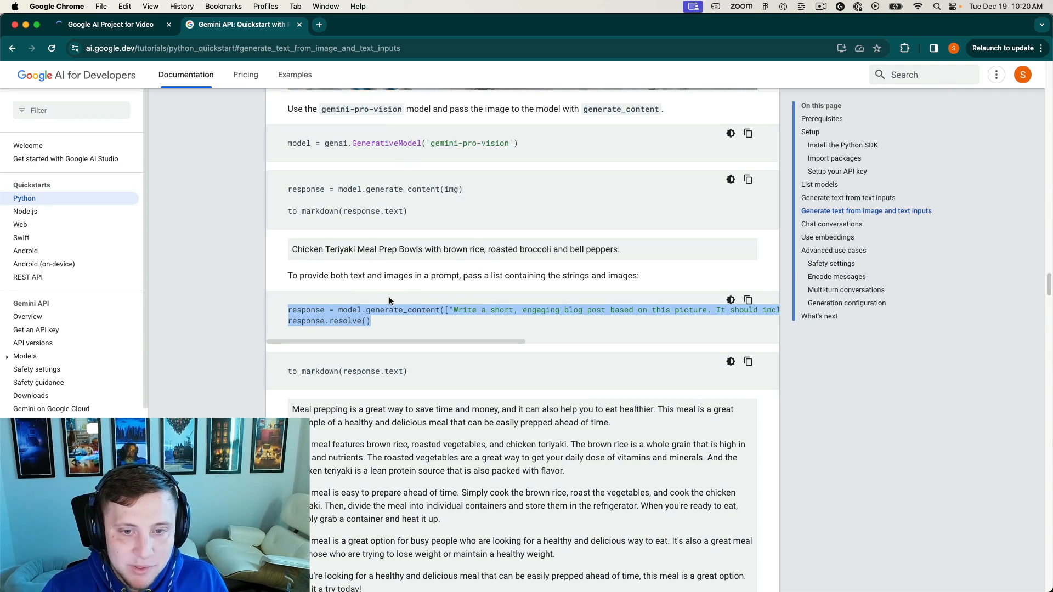
scroll(down, 3)
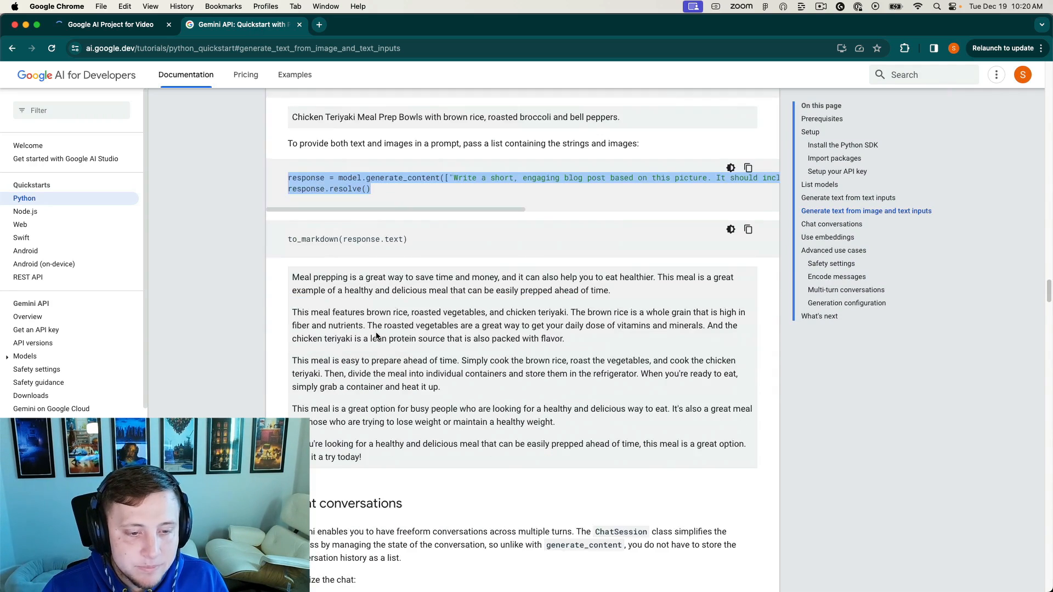
scroll(down, 3)
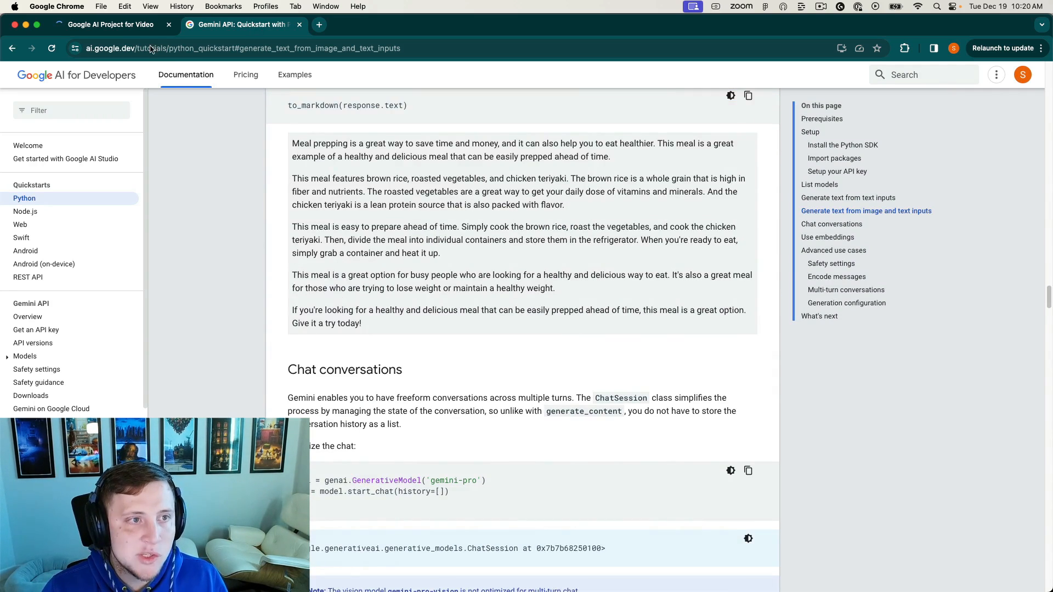
click(111, 24)
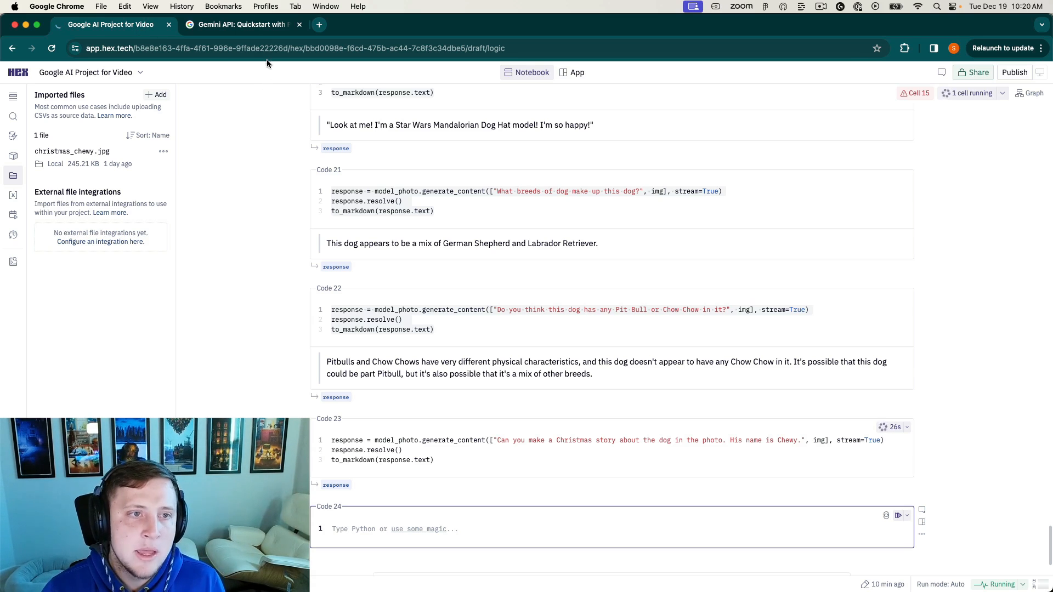
click(242, 24)
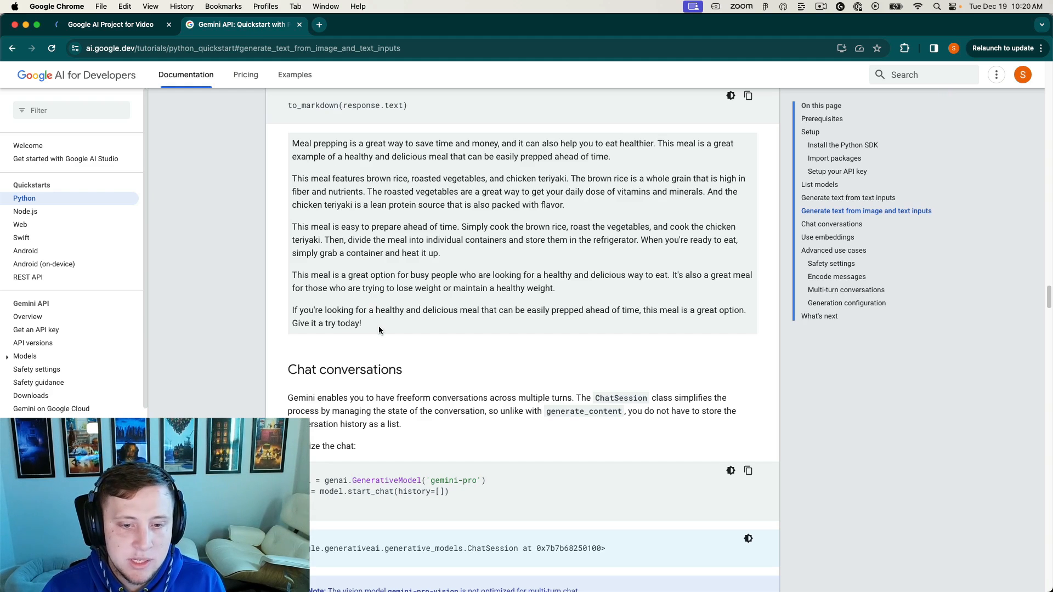
scroll(up, 3)
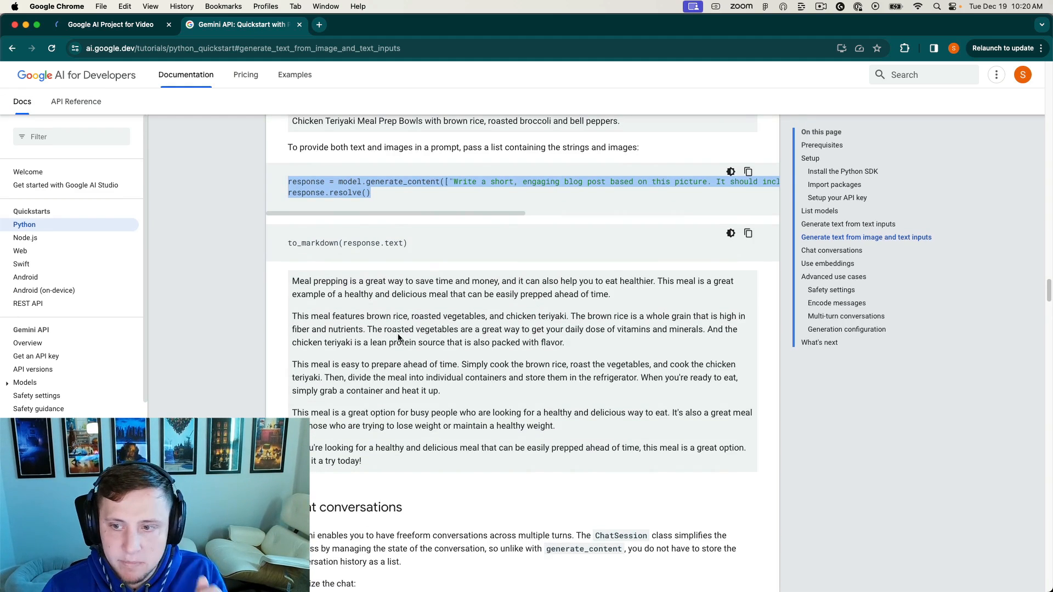
scroll(down, 3)
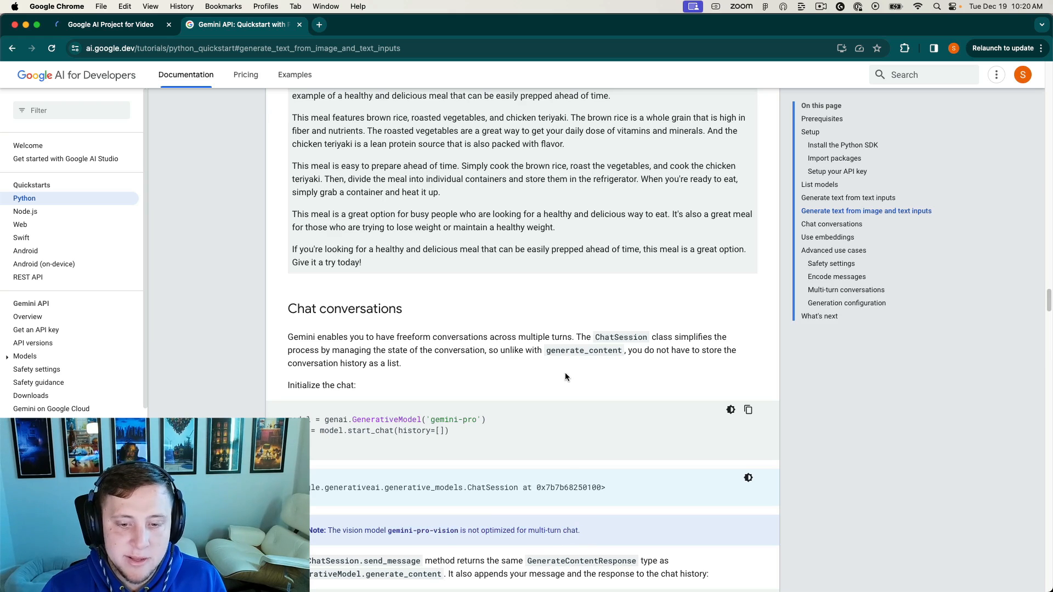
click(111, 25)
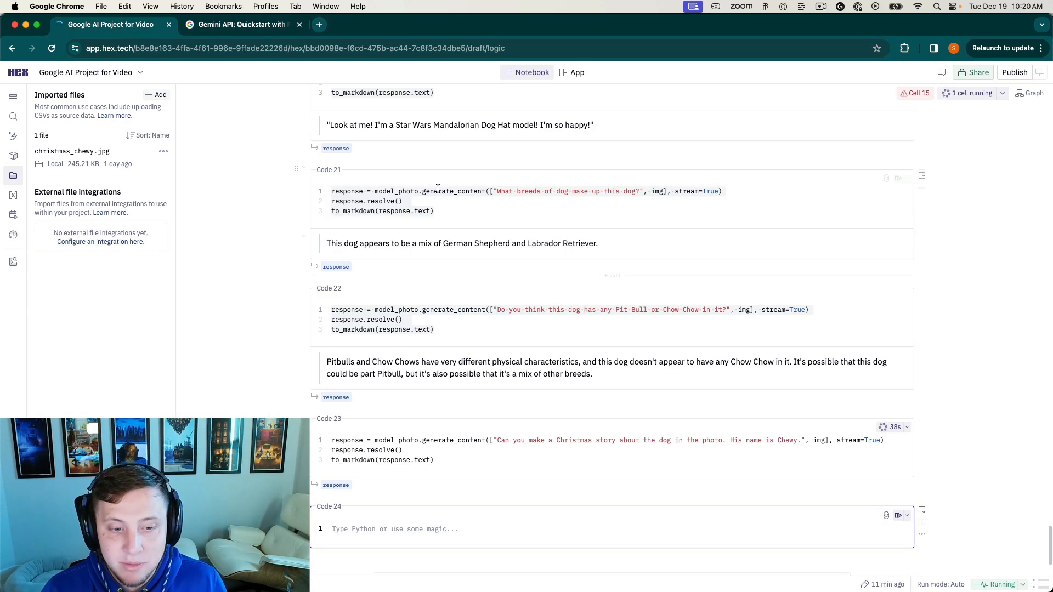
mouse_move(596, 274)
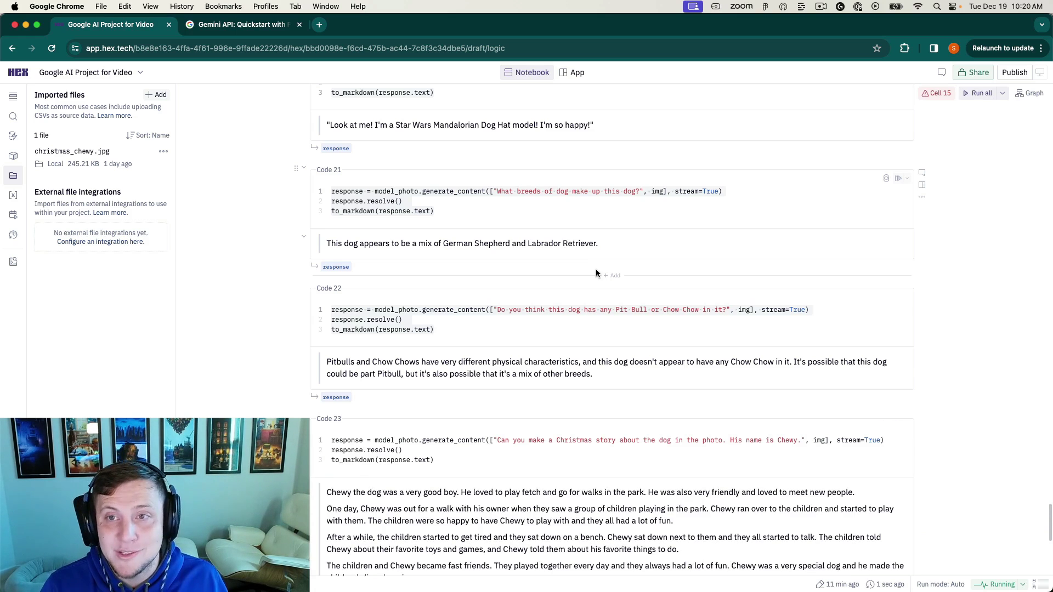
scroll(down, 3)
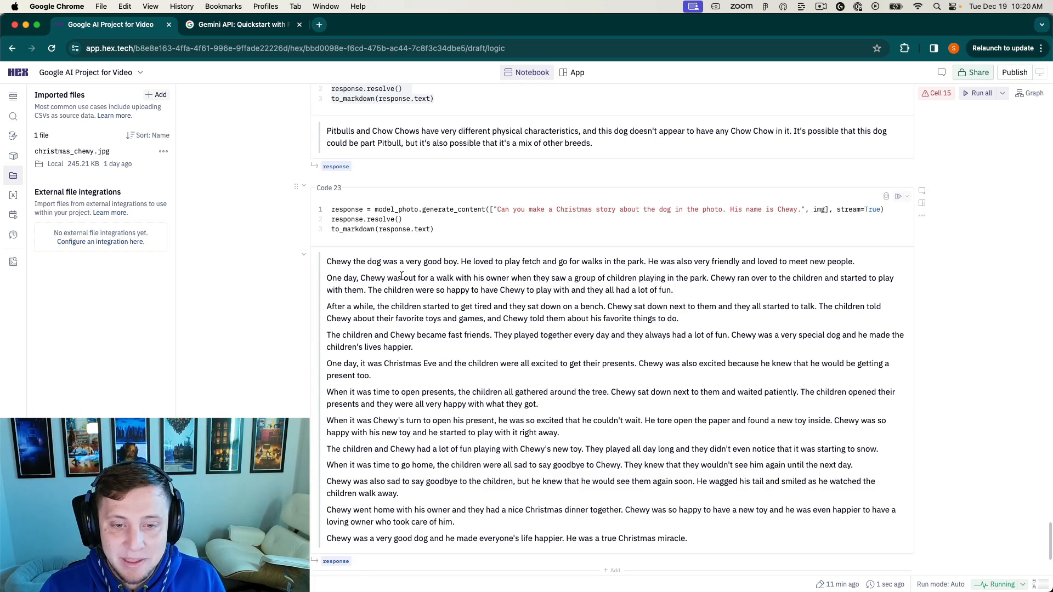
mouse_move(453, 415)
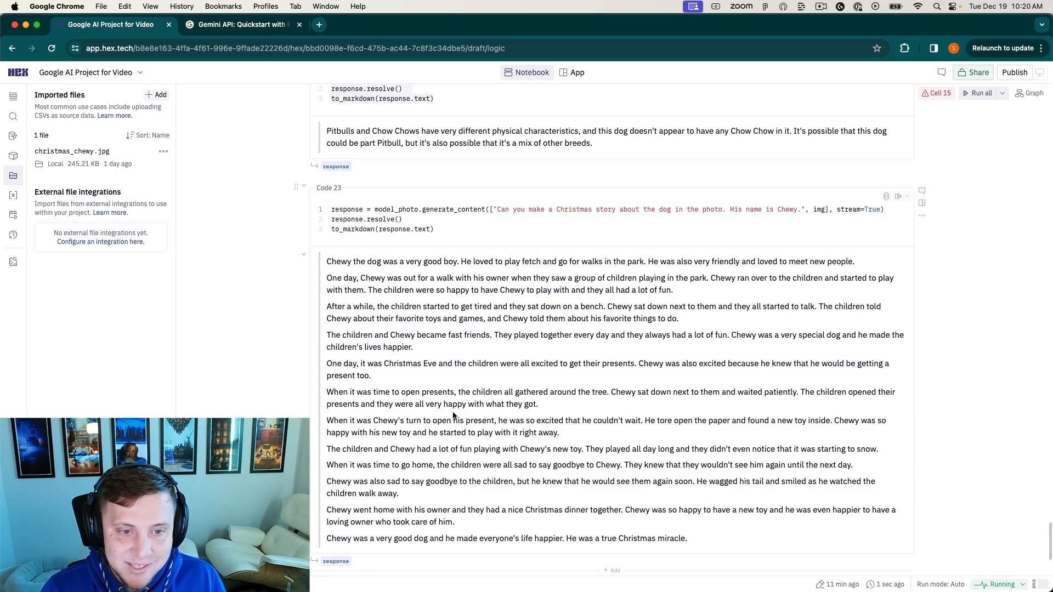
mouse_move(431, 275)
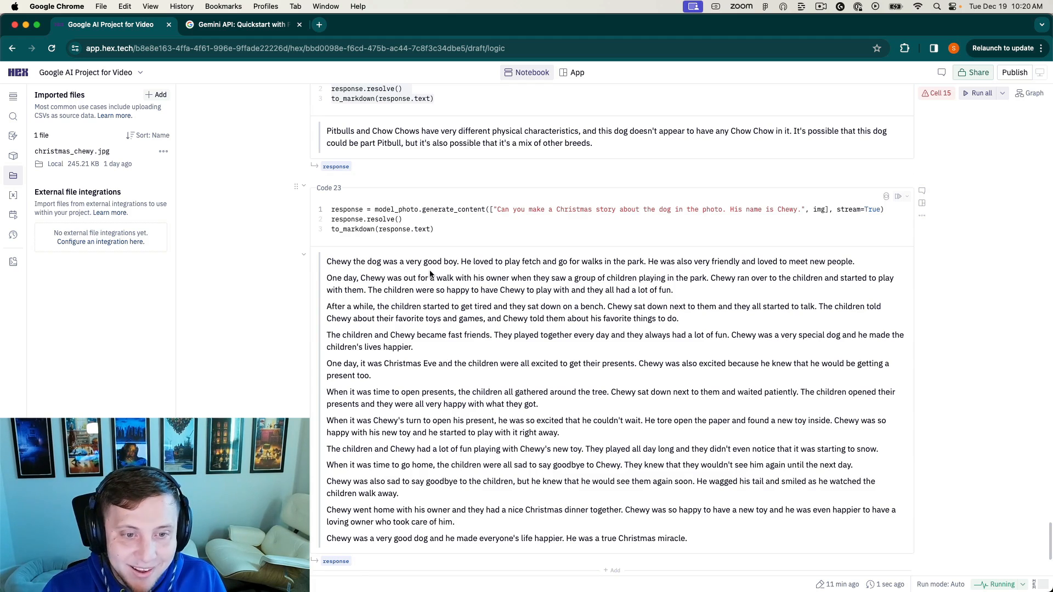
mouse_move(648, 530)
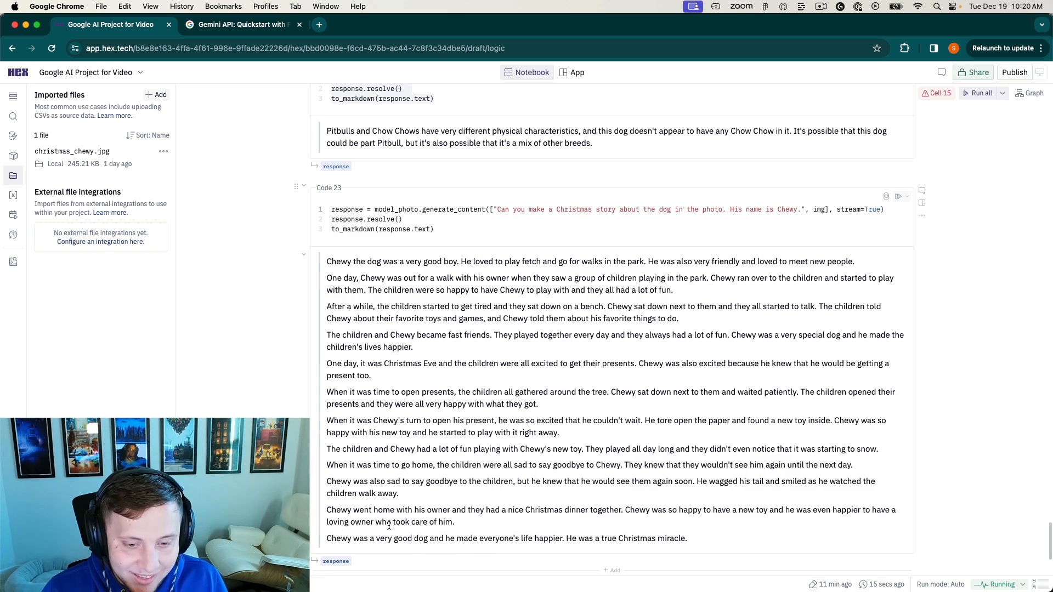
mouse_move(533, 505)
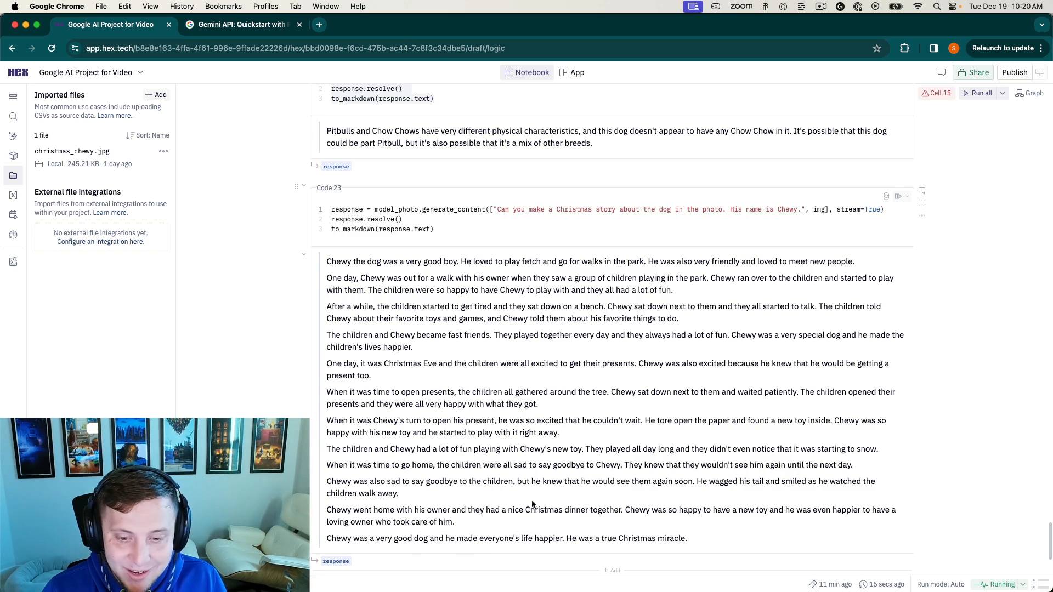
mouse_move(780, 490)
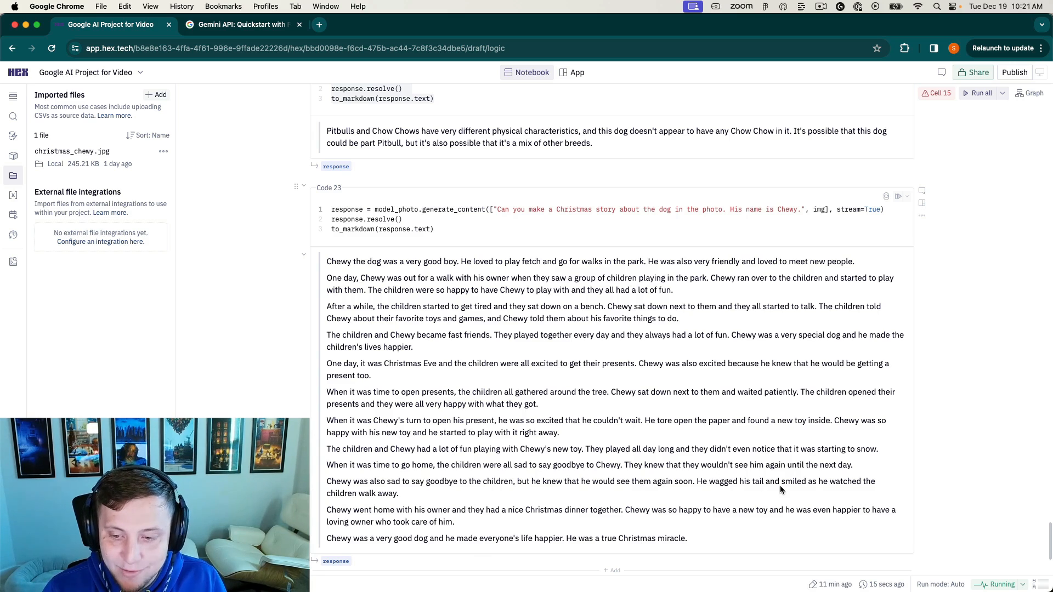
mouse_move(576, 538)
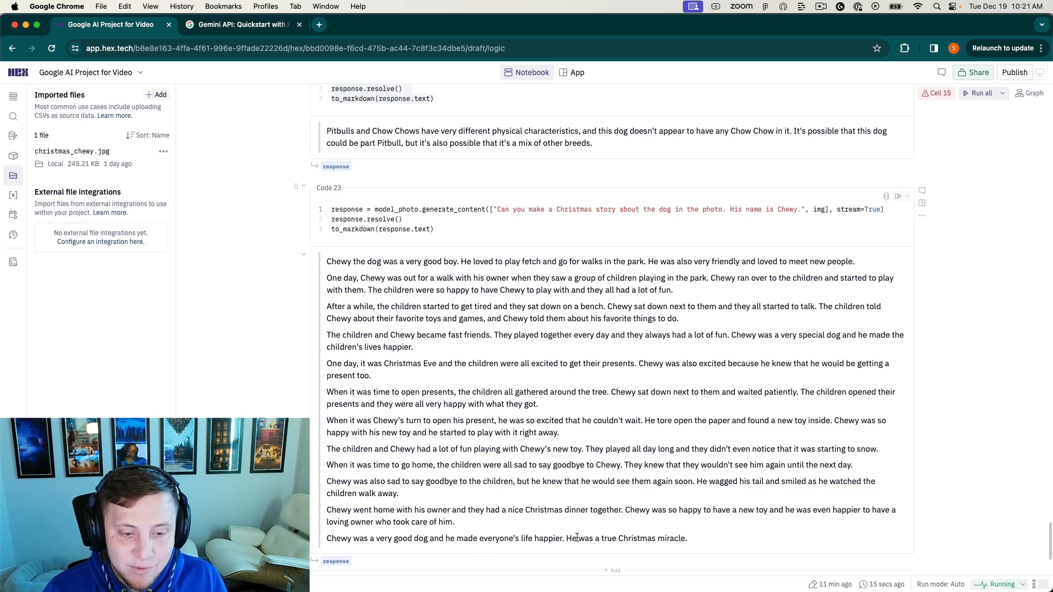
mouse_move(500, 520)
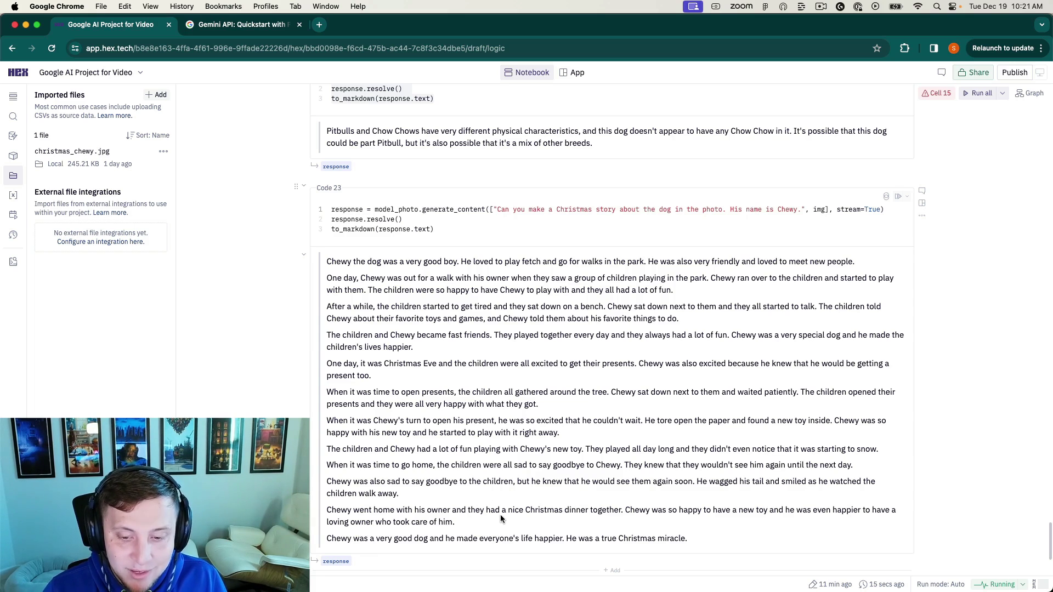
mouse_move(699, 360)
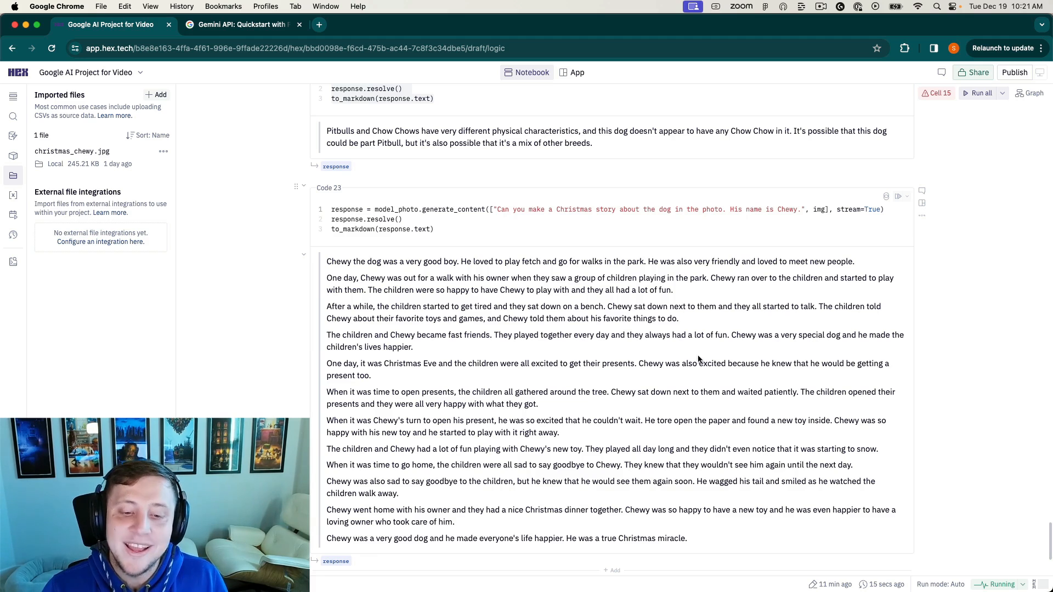
mouse_move(625, 505)
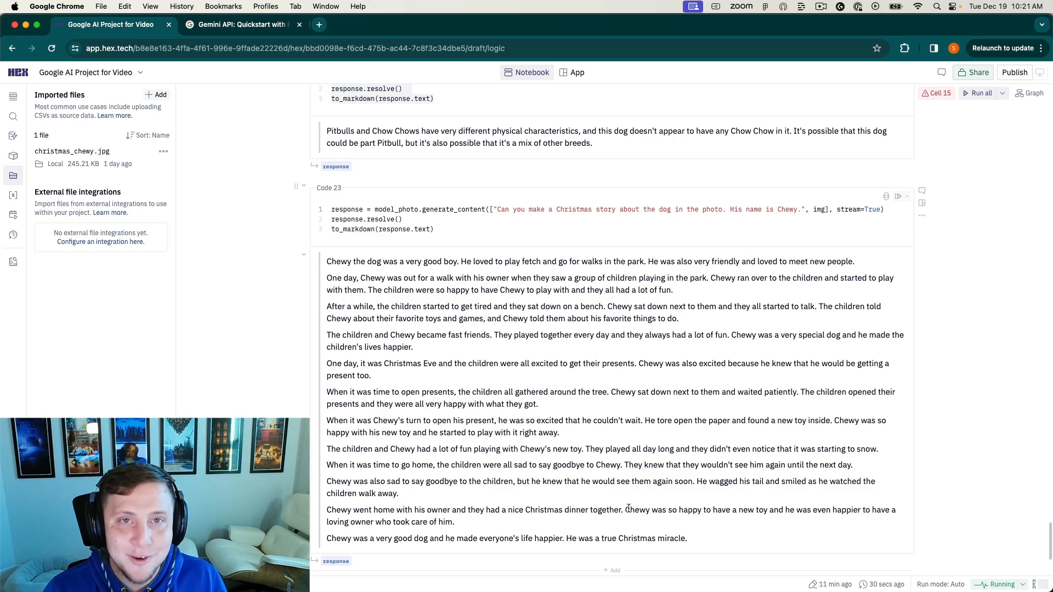
mouse_move(536, 415)
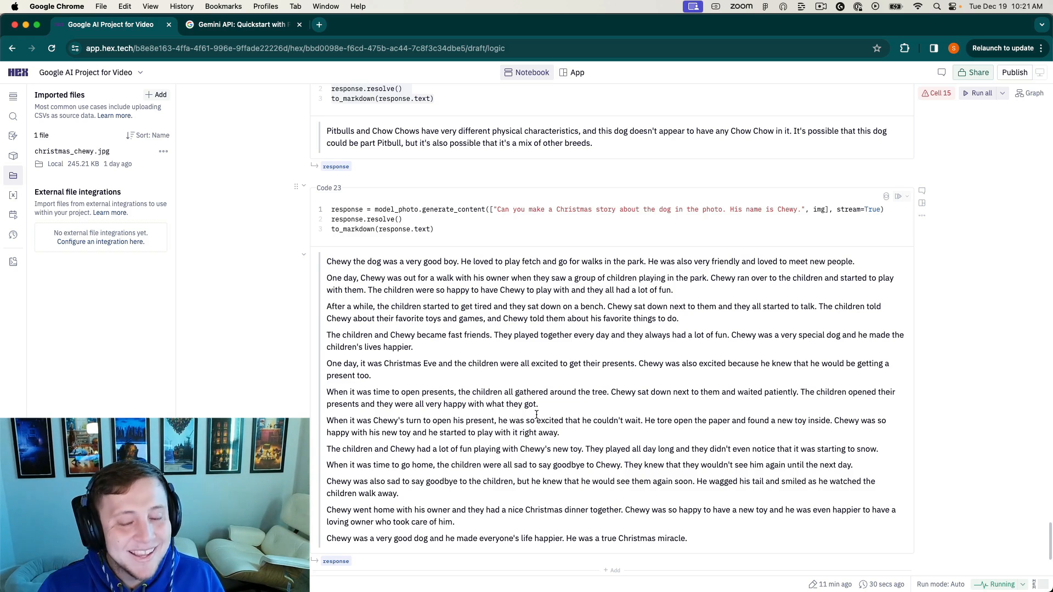